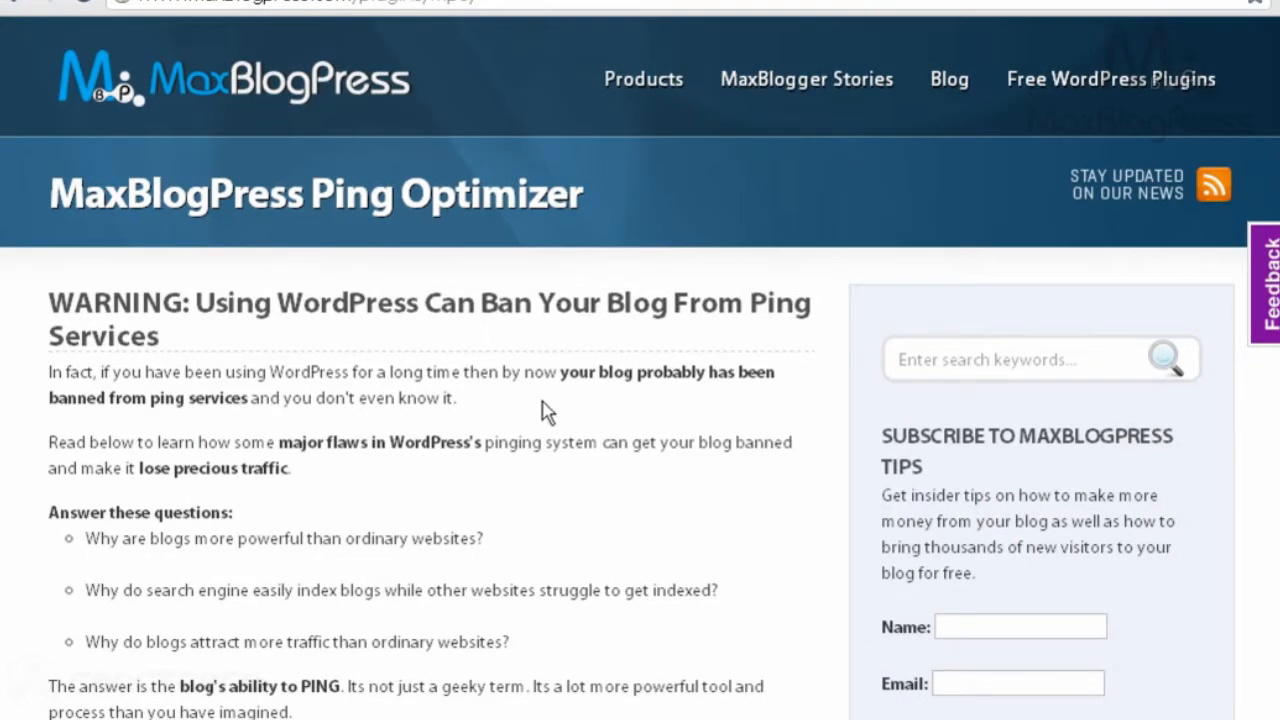
# Open Settings > MBP Ping Optimizer to view its empty URIs-to-ping list.
pyautogui.scroll(-3)
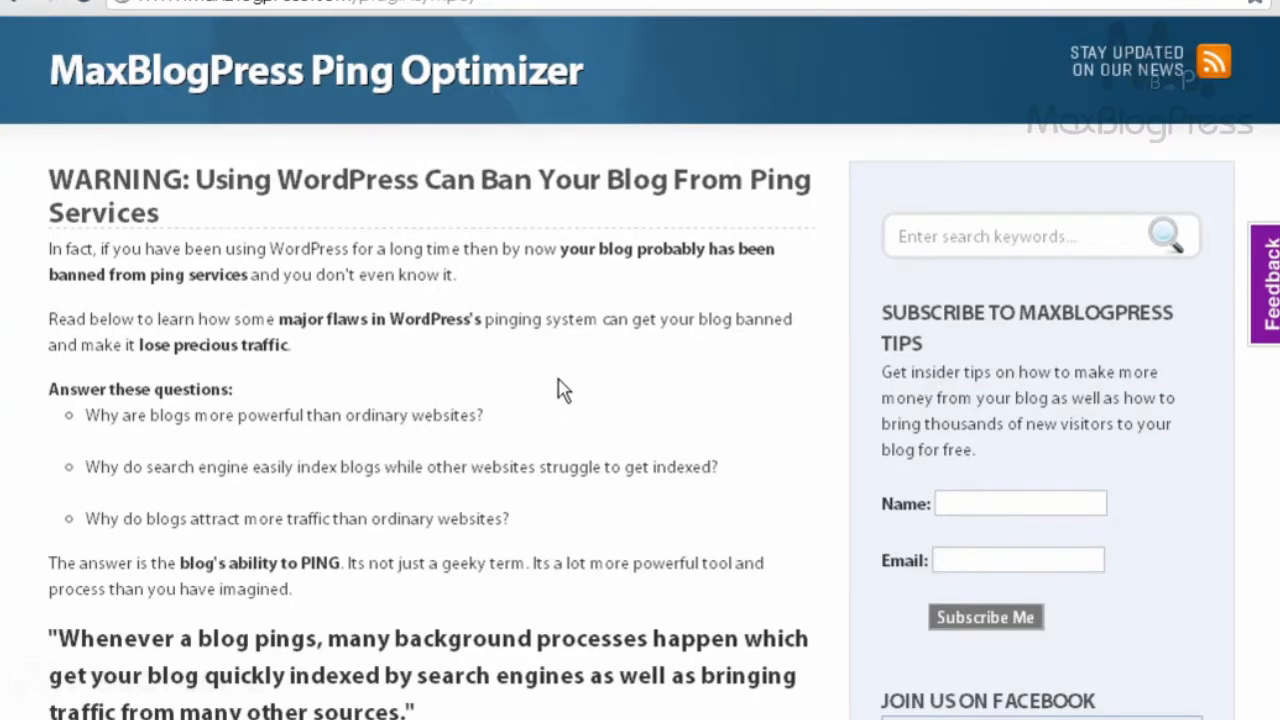
pyautogui.scroll(-3)
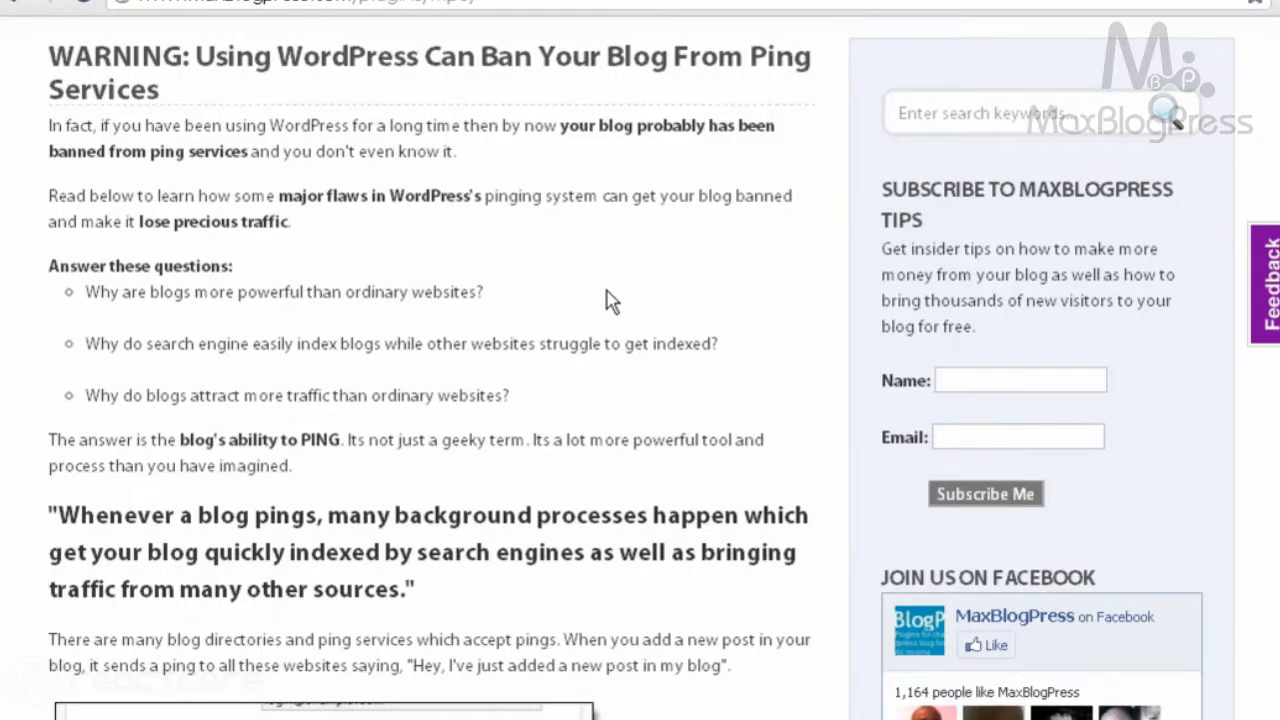
pyautogui.scroll(-3)
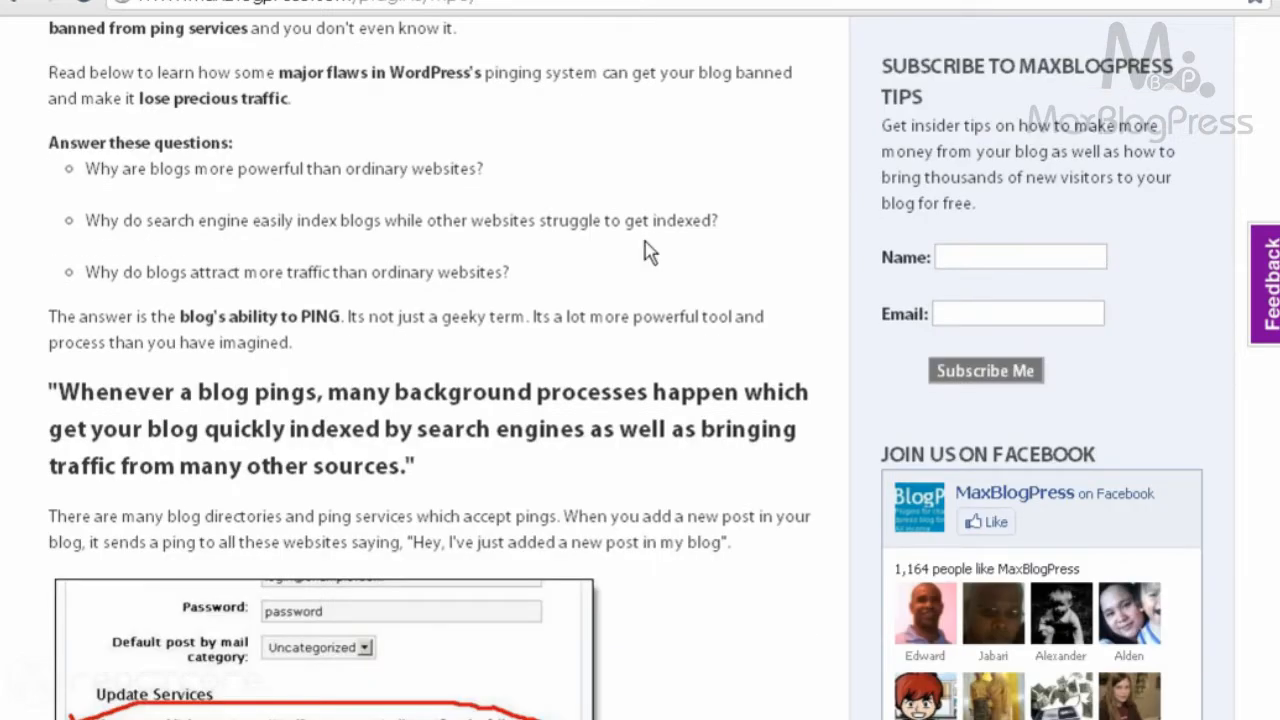
pyautogui.scroll(-3)
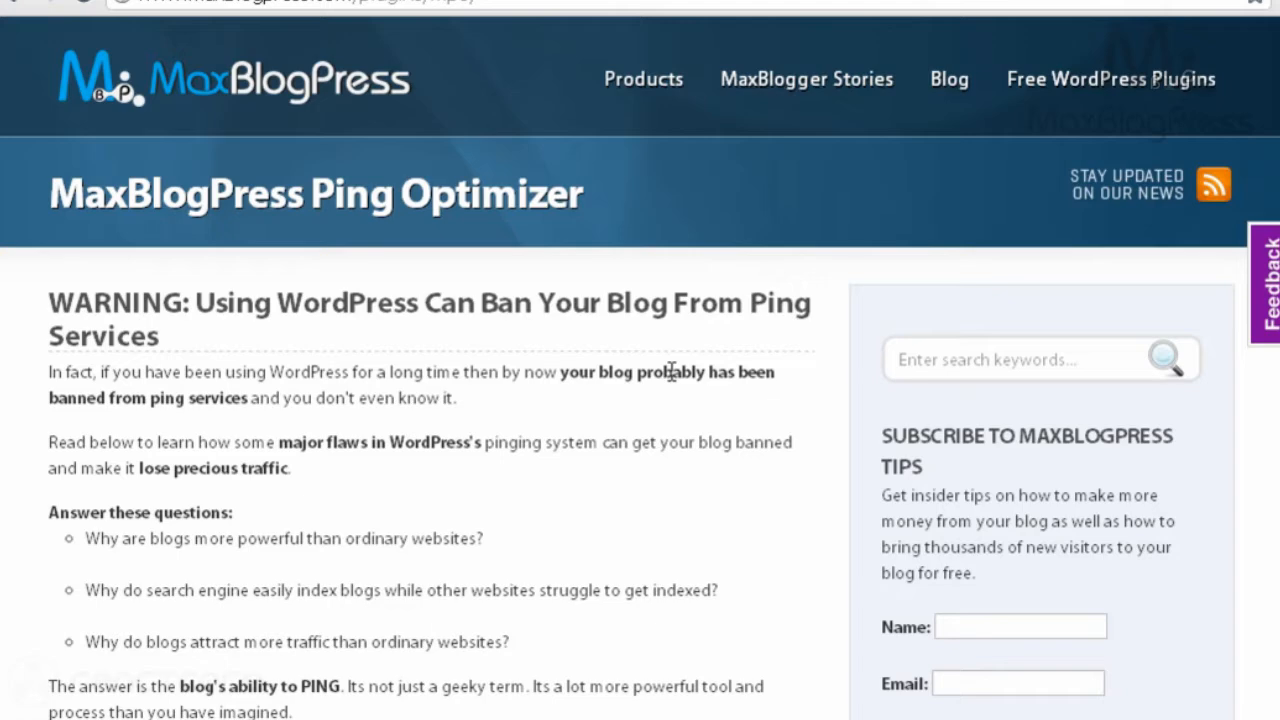
pyautogui.moveTo(527, 421)
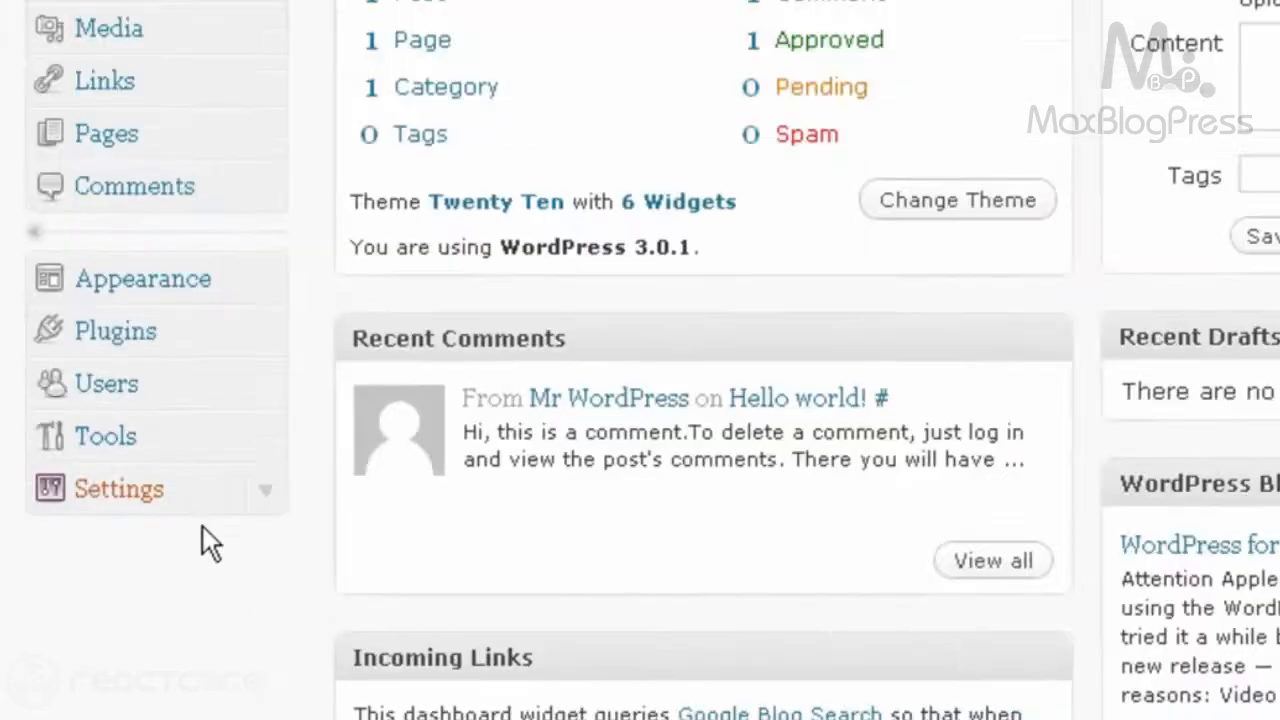
pyautogui.click(119, 488)
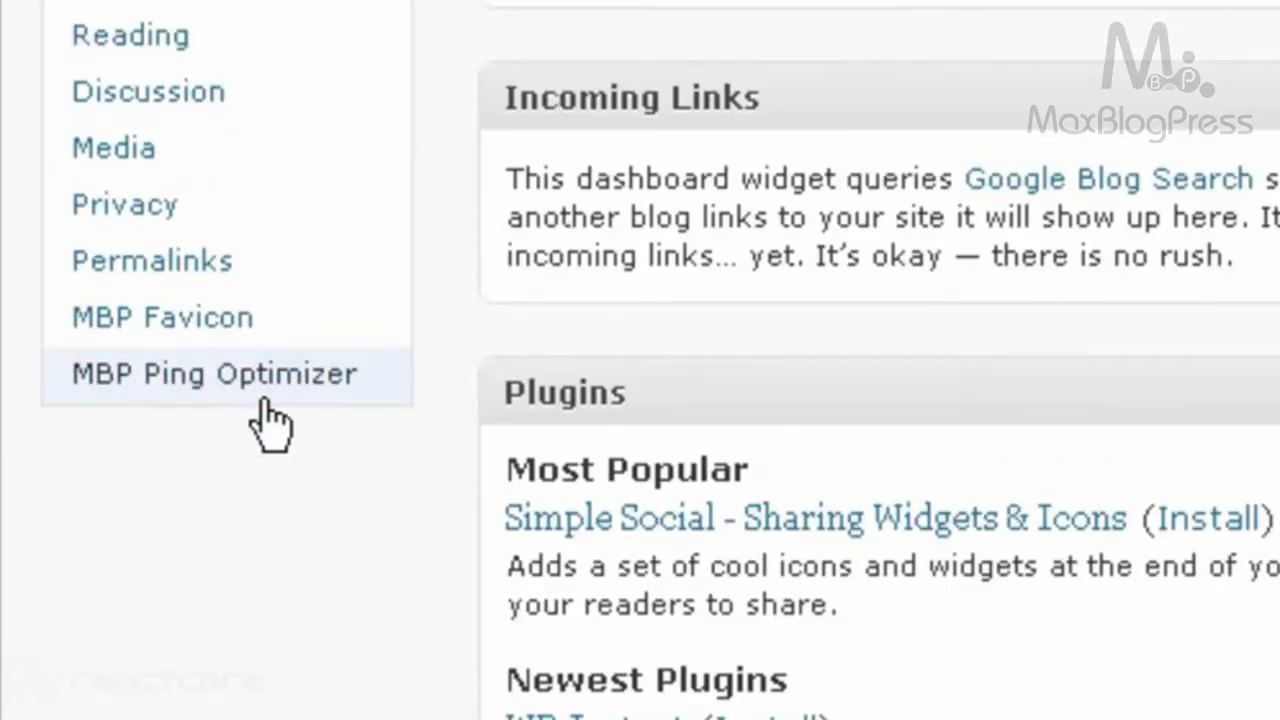
pyautogui.moveTo(350, 405)
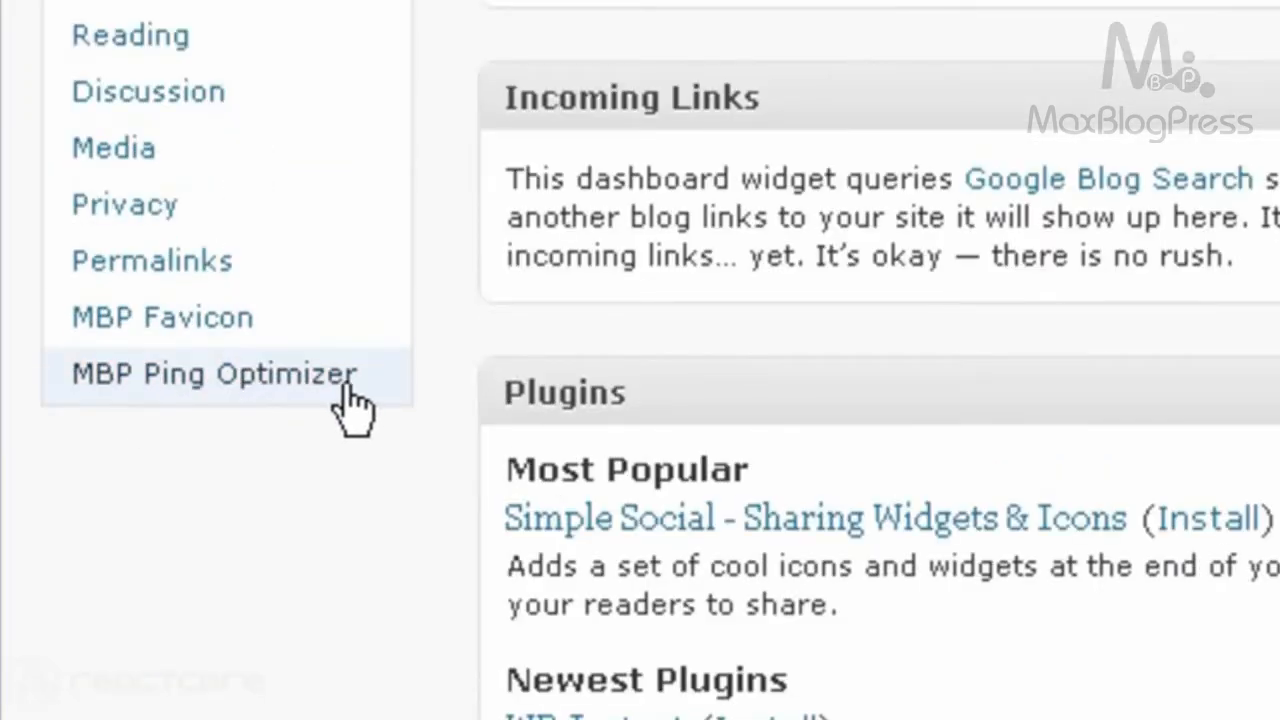
pyautogui.click(213, 373)
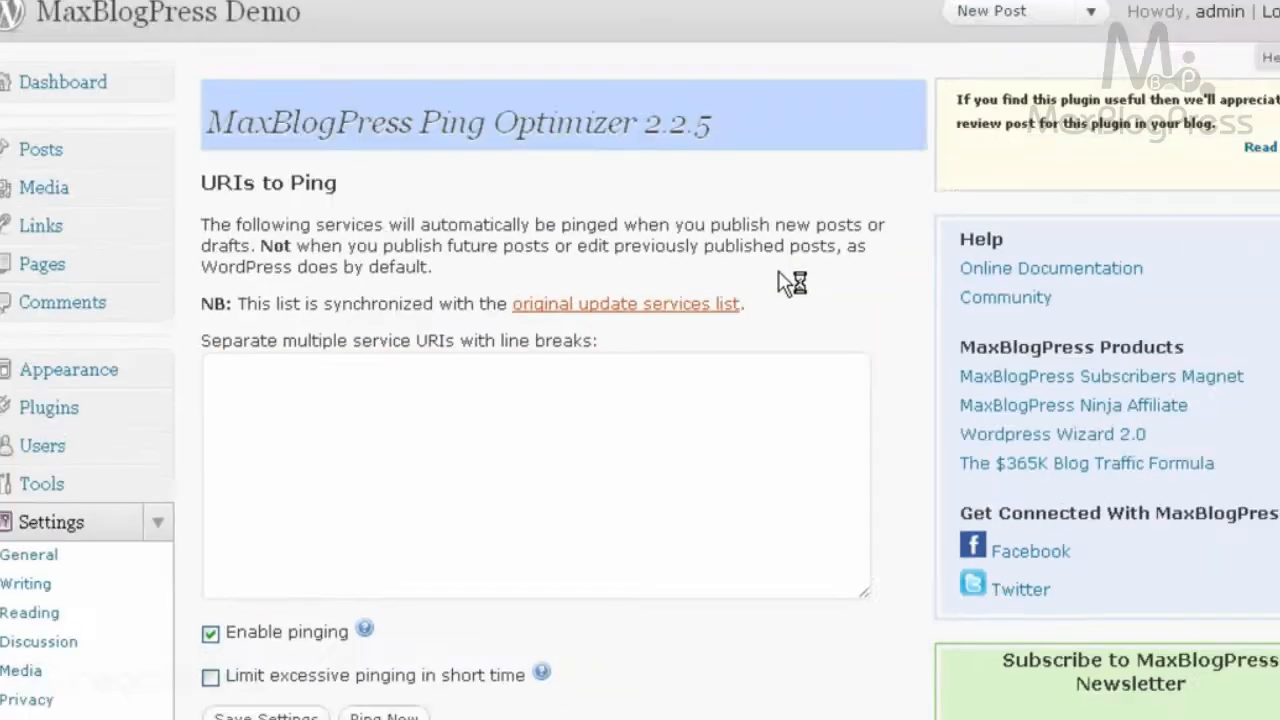
pyautogui.click(26, 583)
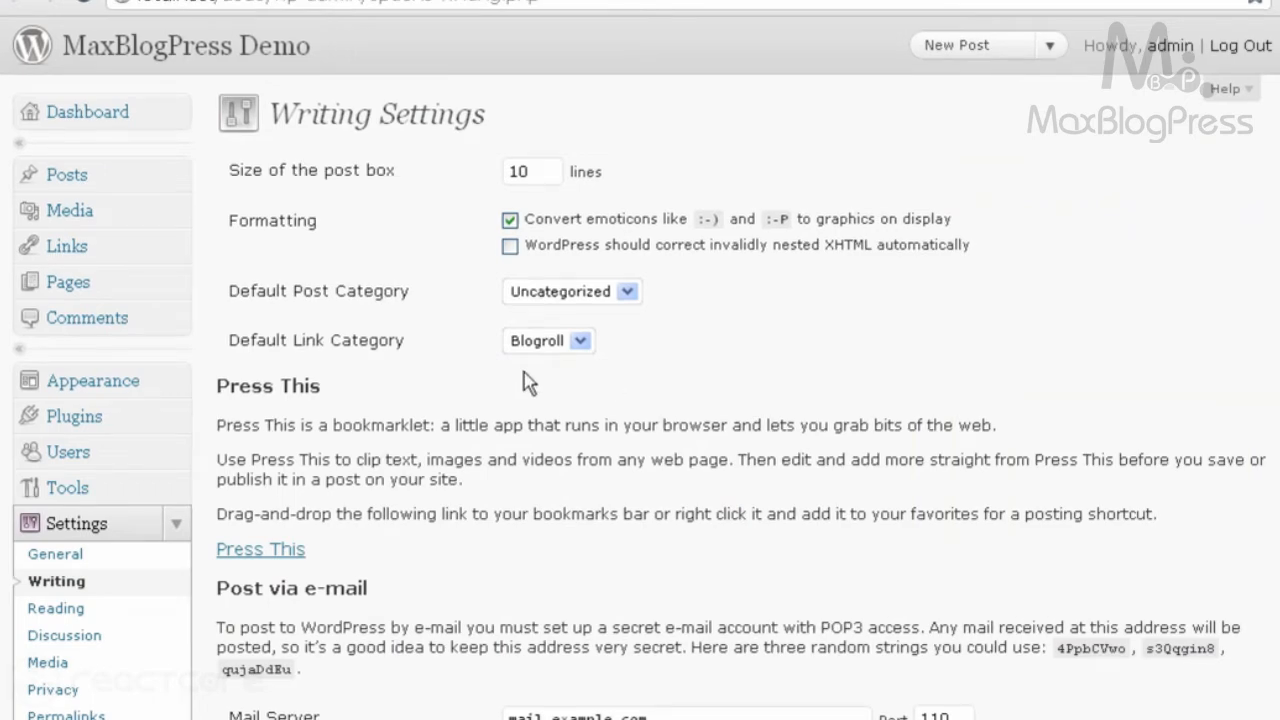
pyautogui.scroll(-3)
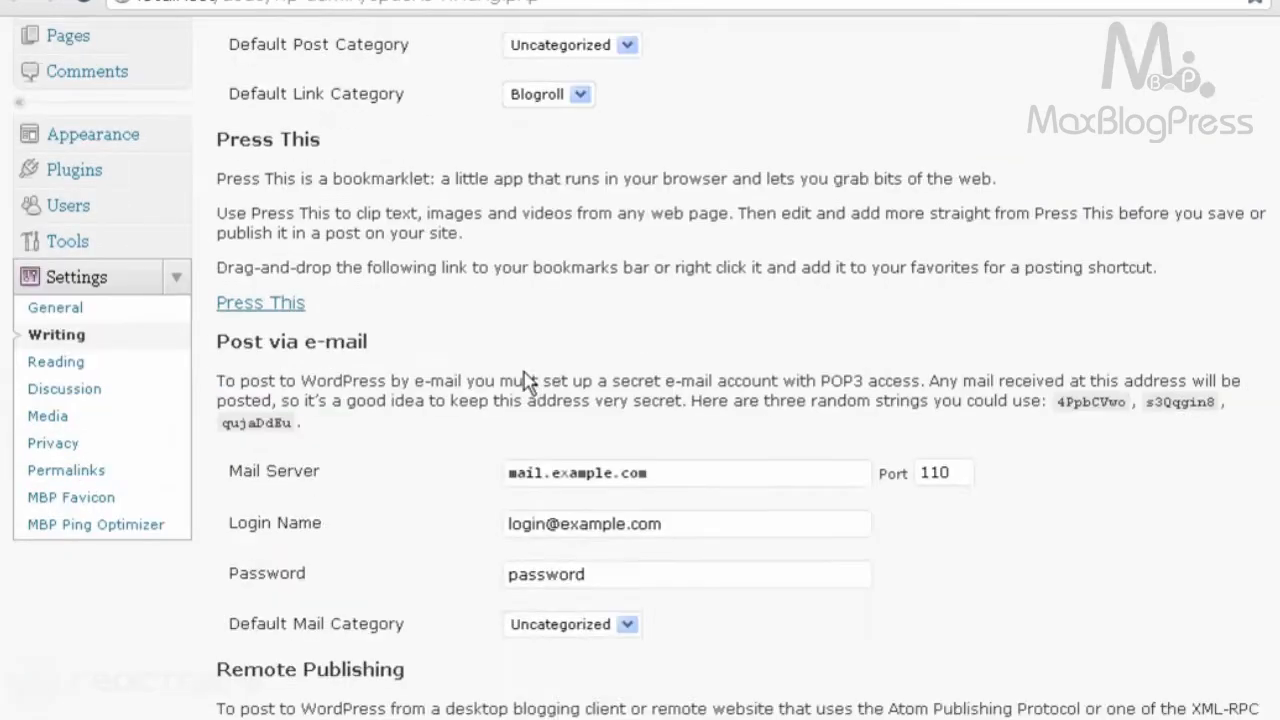
pyautogui.scroll(-3)
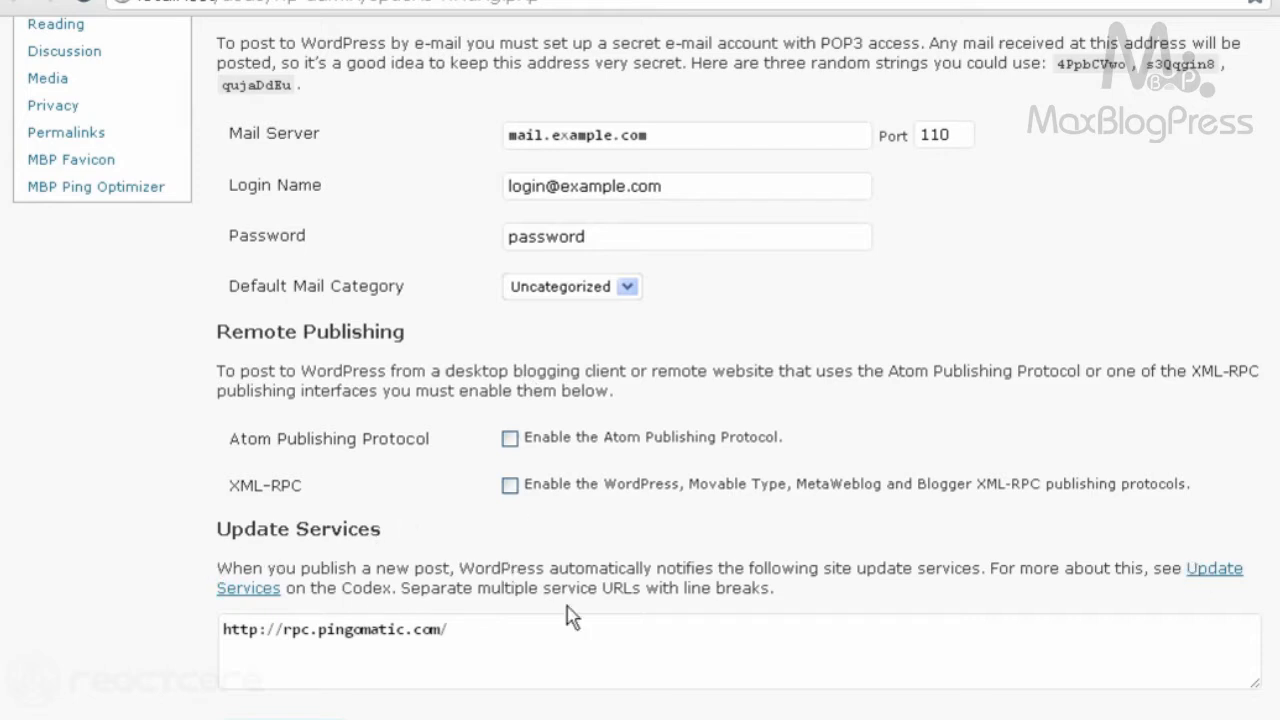
pyautogui.moveTo(513, 588)
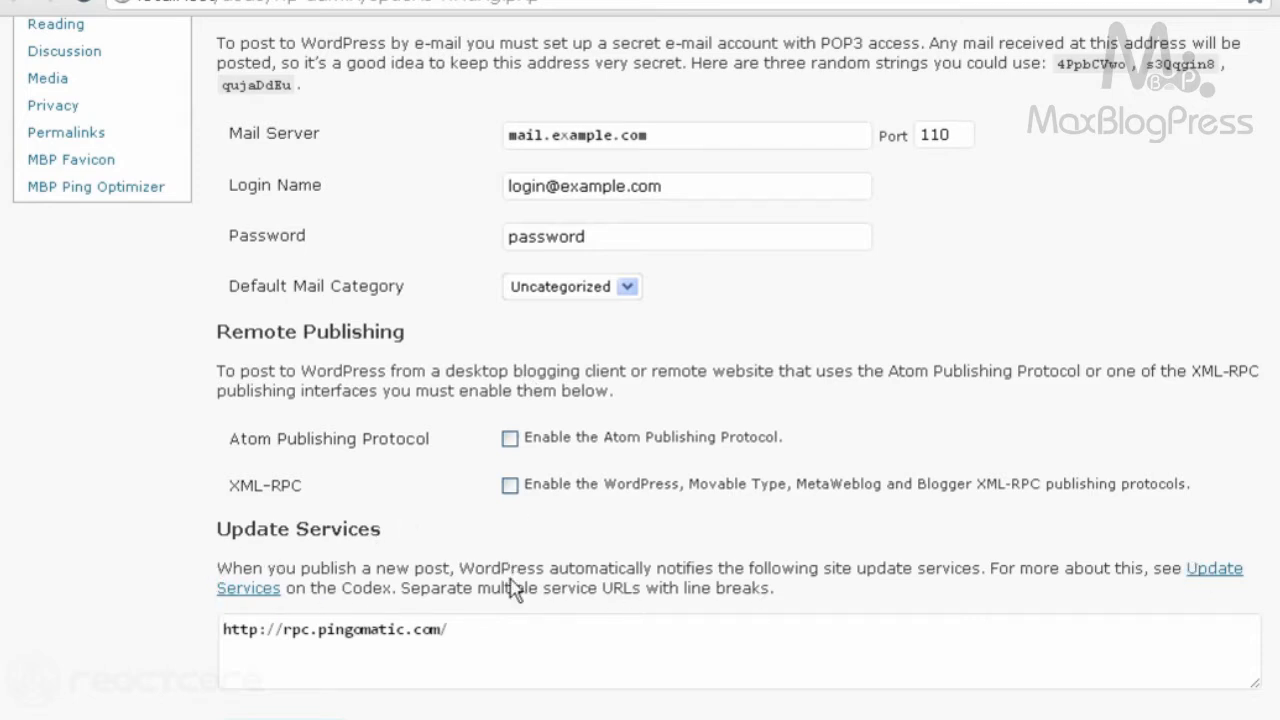
pyautogui.moveTo(667, 167)
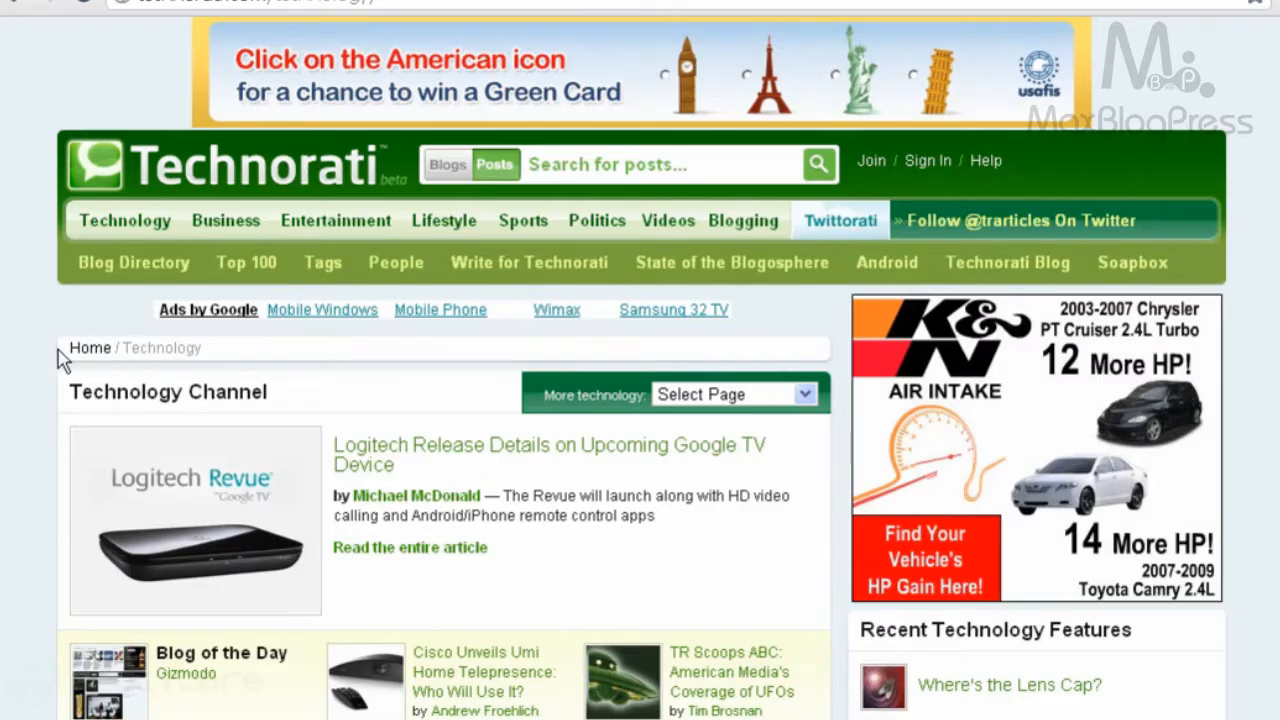
pyautogui.scroll(-3)
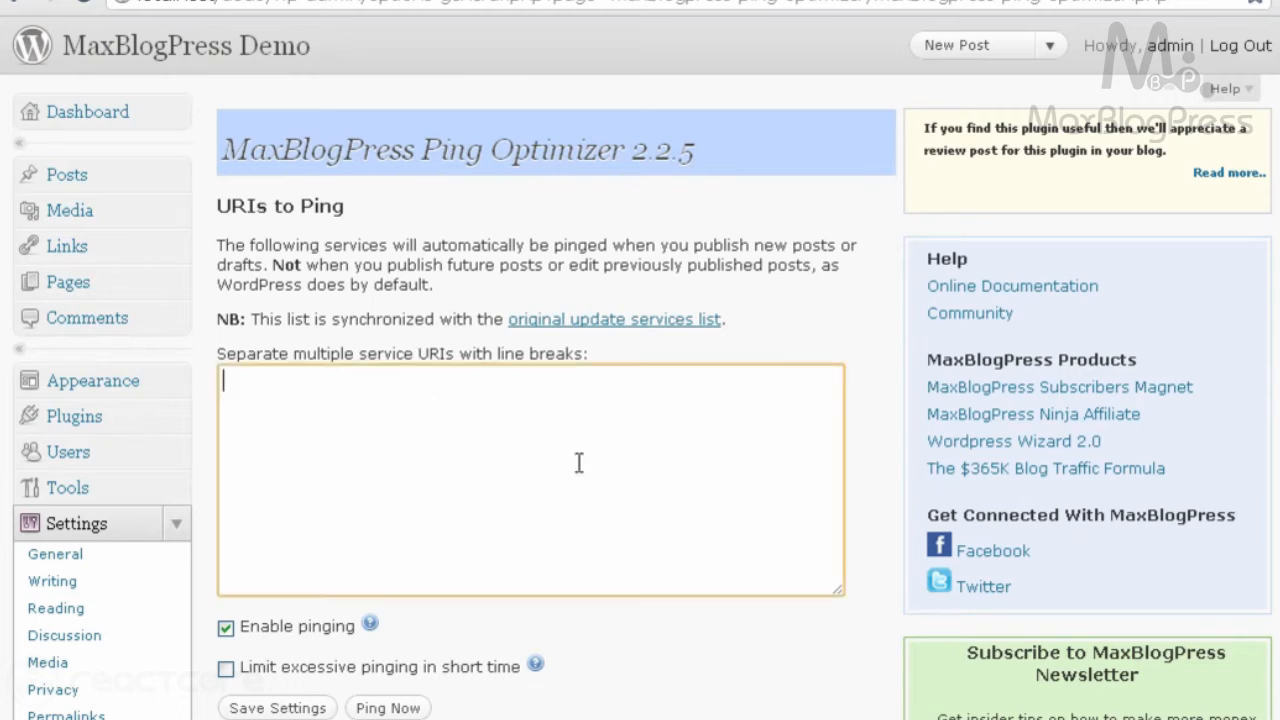
pyautogui.moveTo(1060, 390)
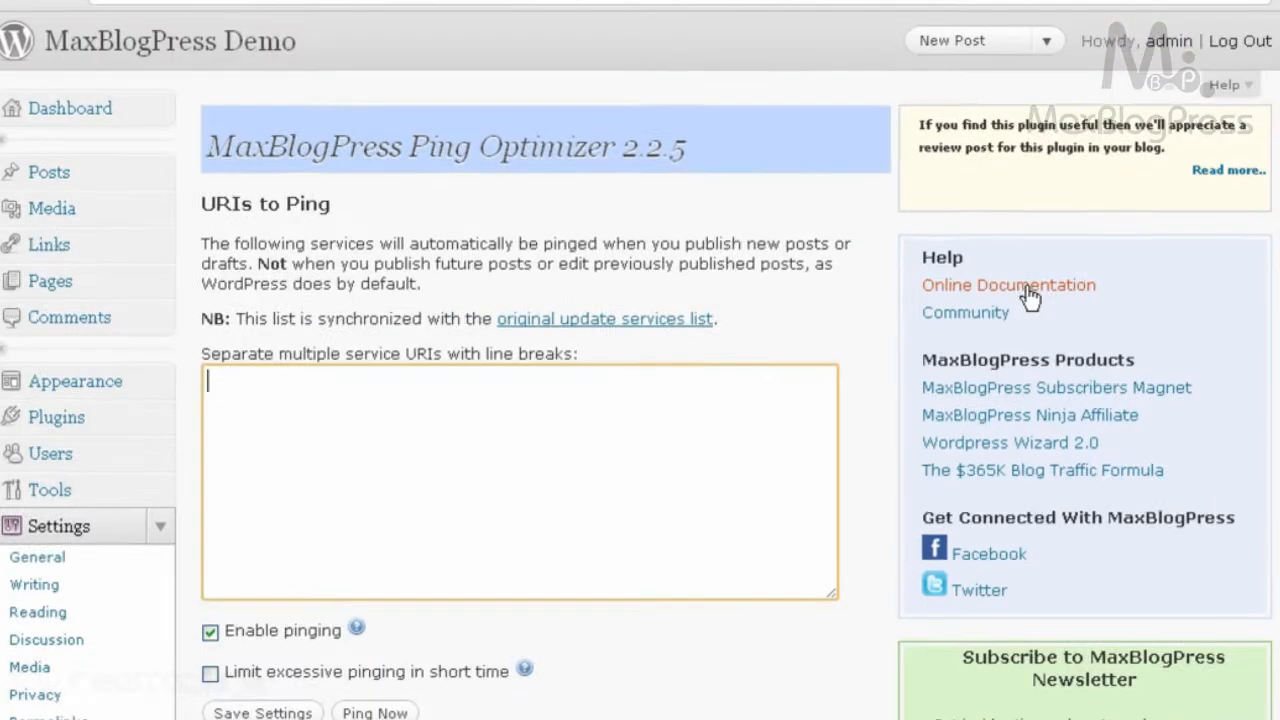
# Open Online Documentation from the Ping Optimizer Help box.
pyautogui.click(1008, 285)
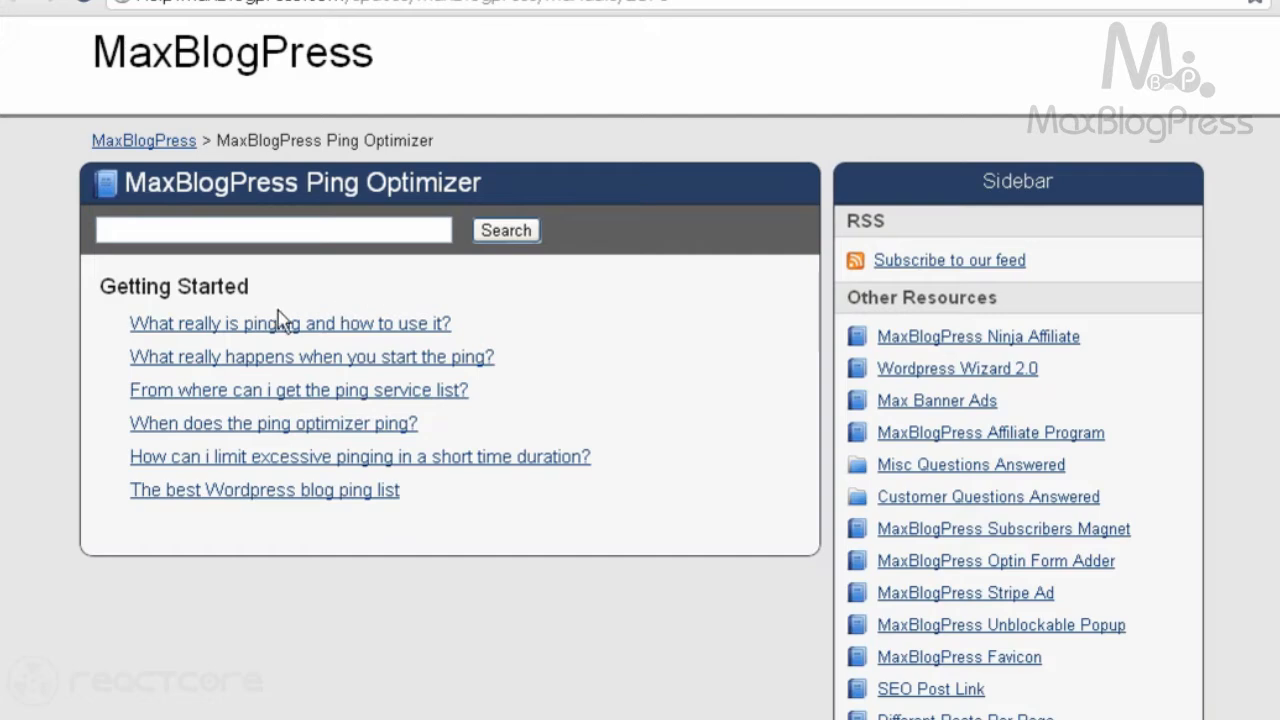
pyautogui.moveTo(293, 490)
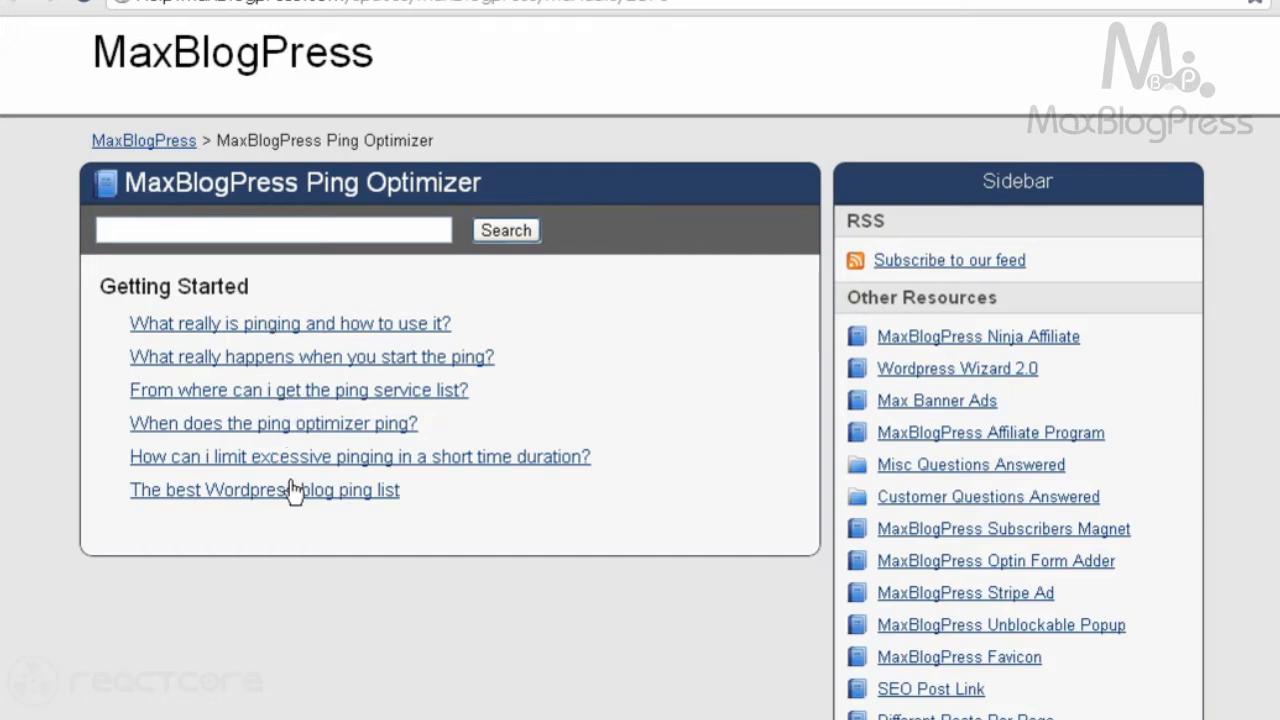
pyautogui.moveTo(248, 503)
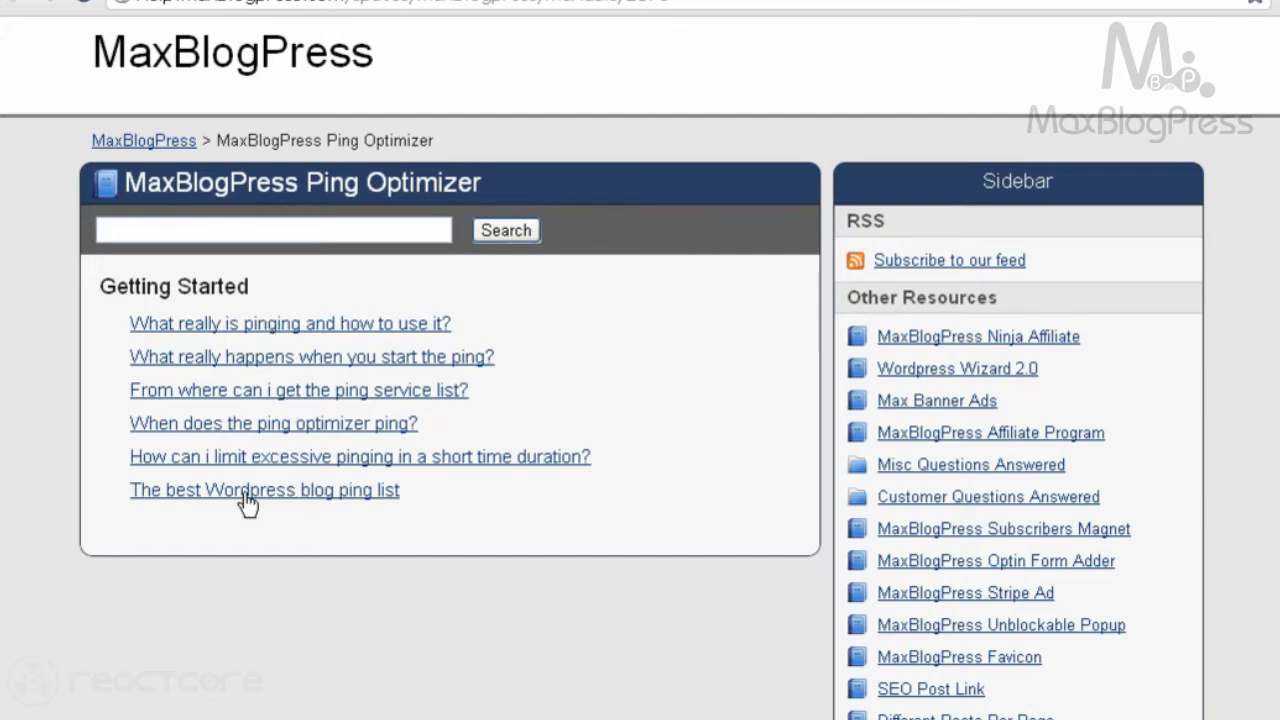
# Open 'The best Wordpress blog ping list' article and copy its ping URLs.
pyautogui.click(264, 490)
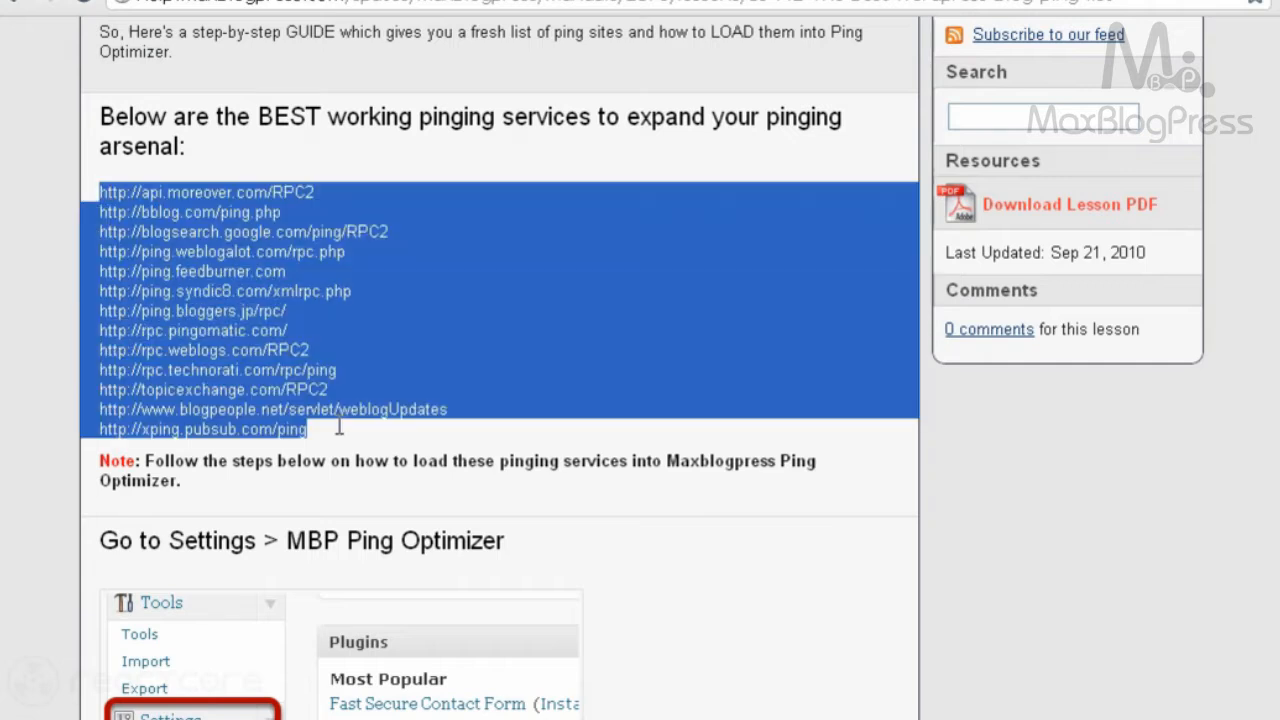
pyautogui.rightClick(338, 425)
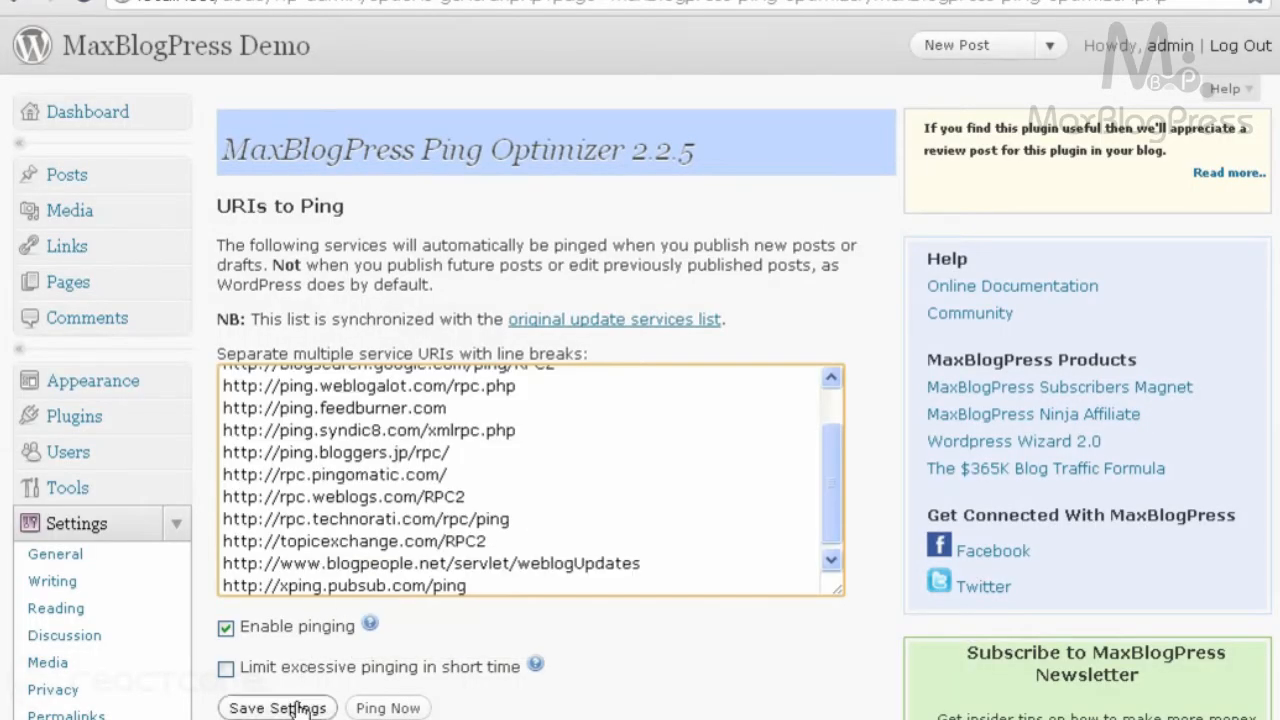
# Save the pasted ping service list, weblogalot to xping.pubsub.com, with pinging enabled.
pyautogui.click(277, 707)
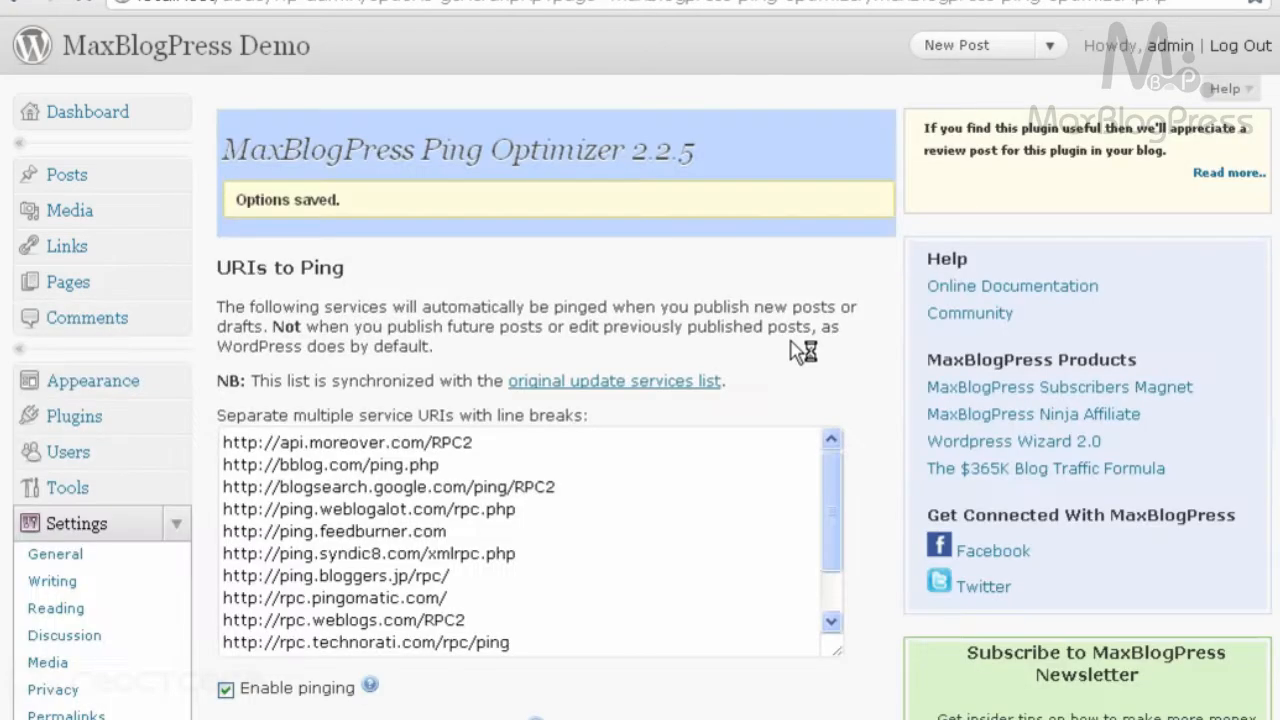
pyautogui.scroll(-3)
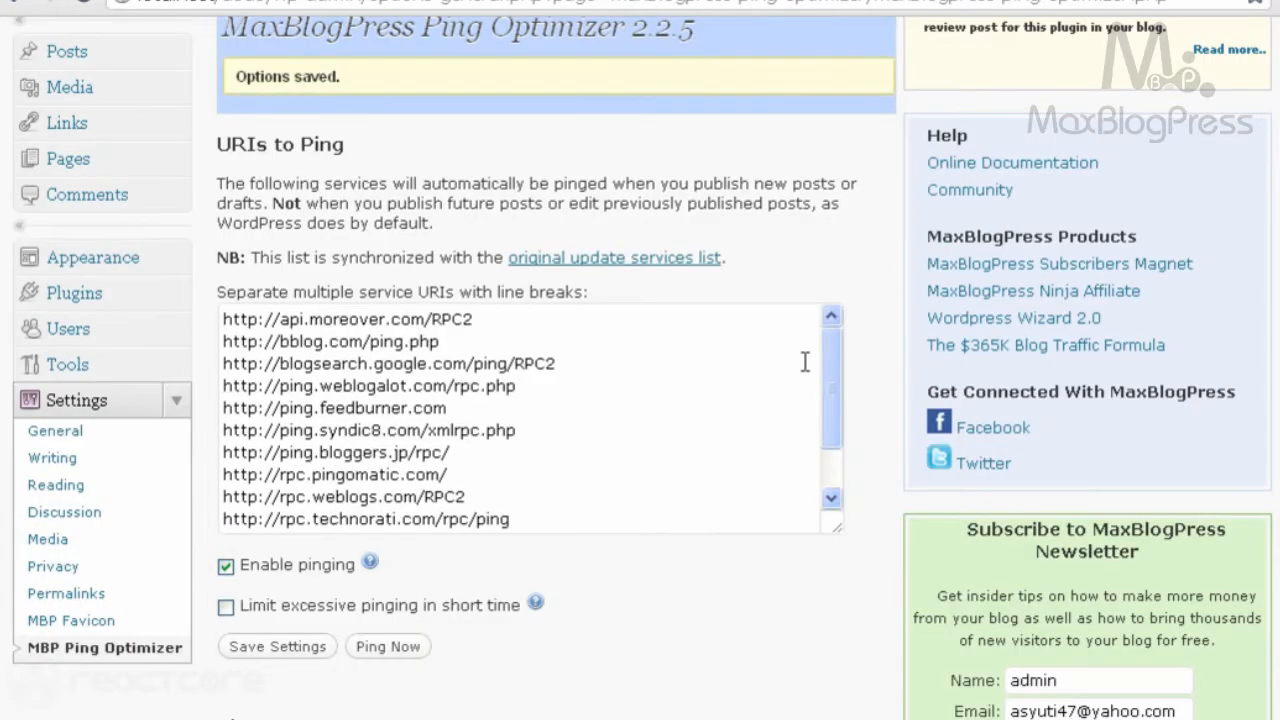
pyautogui.scroll(-3)
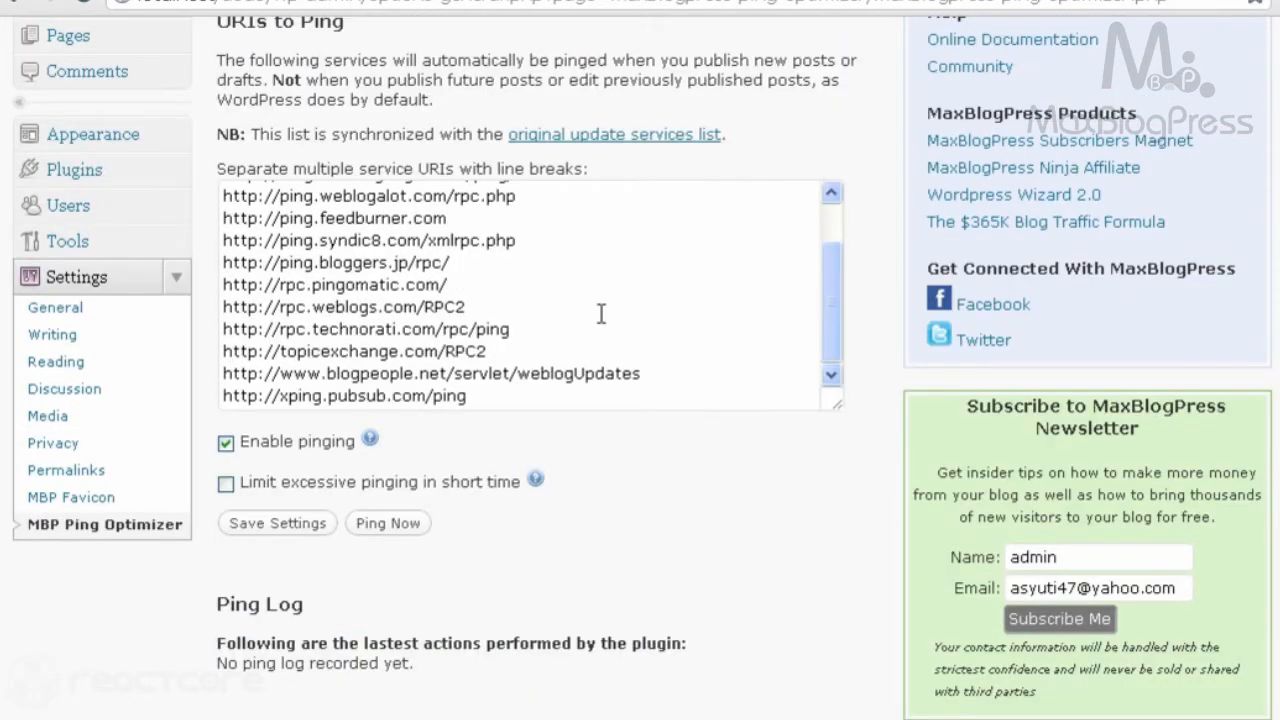
pyautogui.click(277, 523)
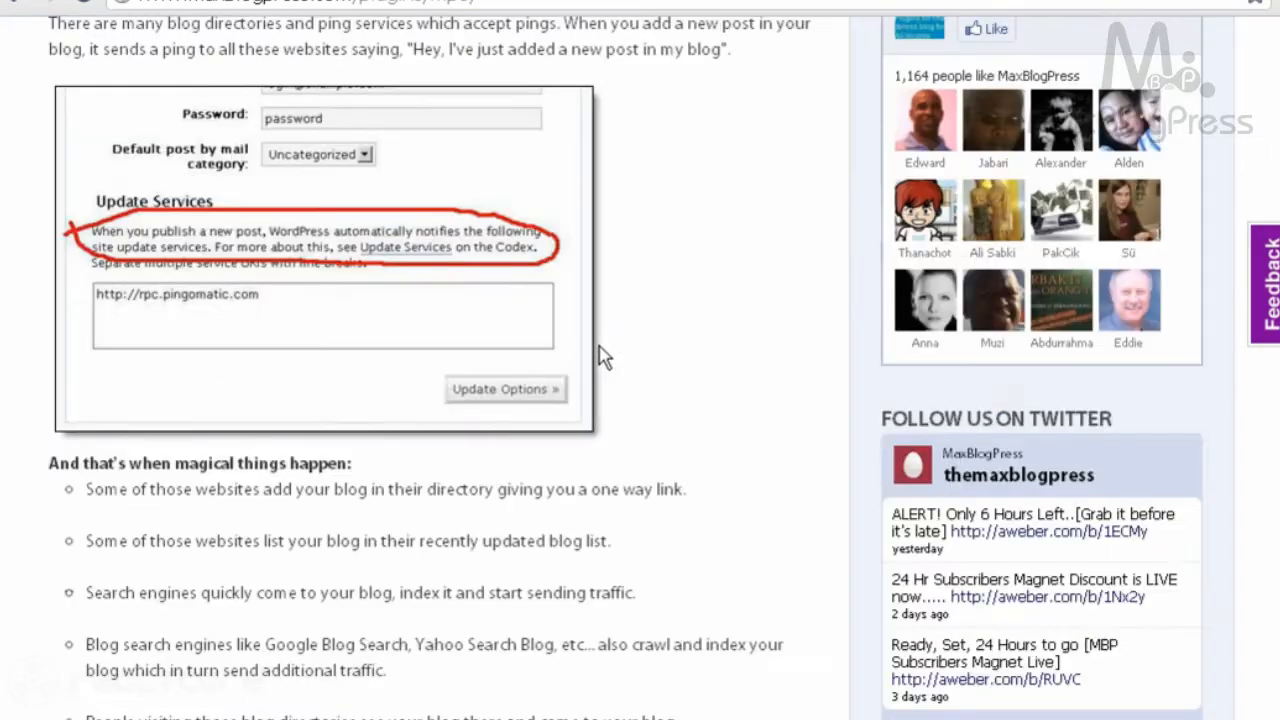
# Scroll through the MaxBlogPress page on the dangers of excessive pinging.
pyautogui.scroll(-3)
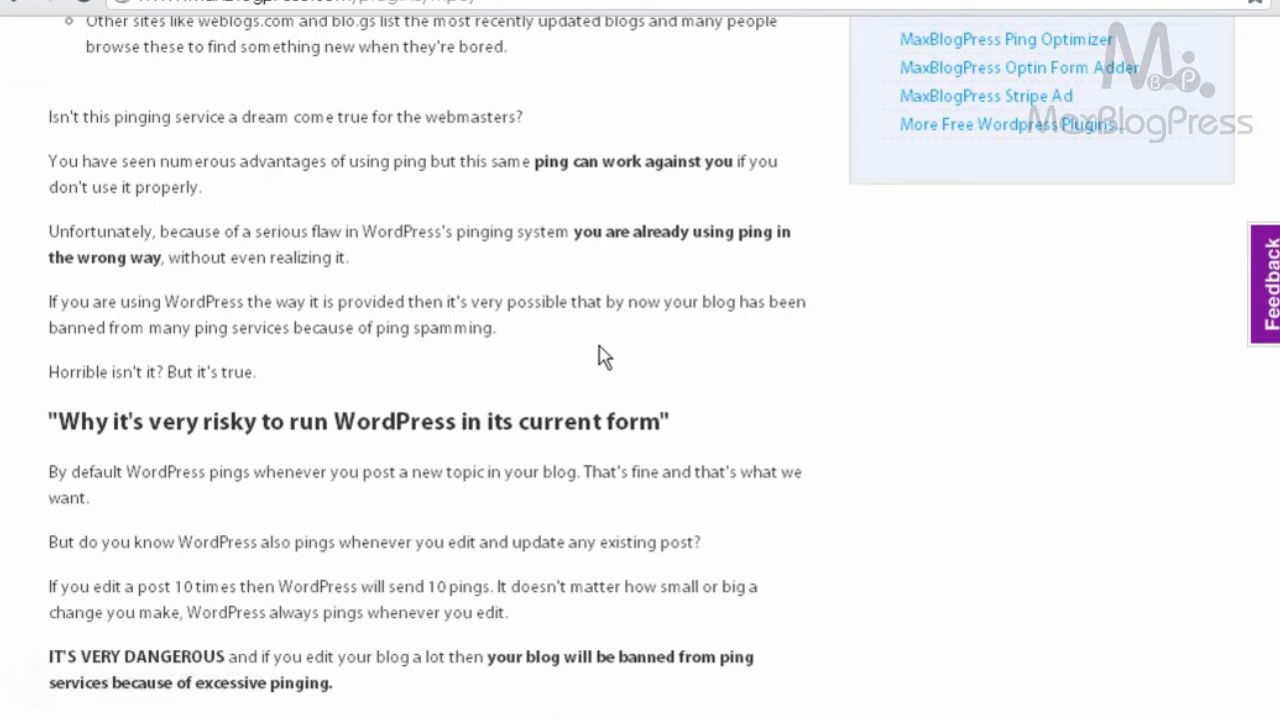
pyautogui.scroll(-3)
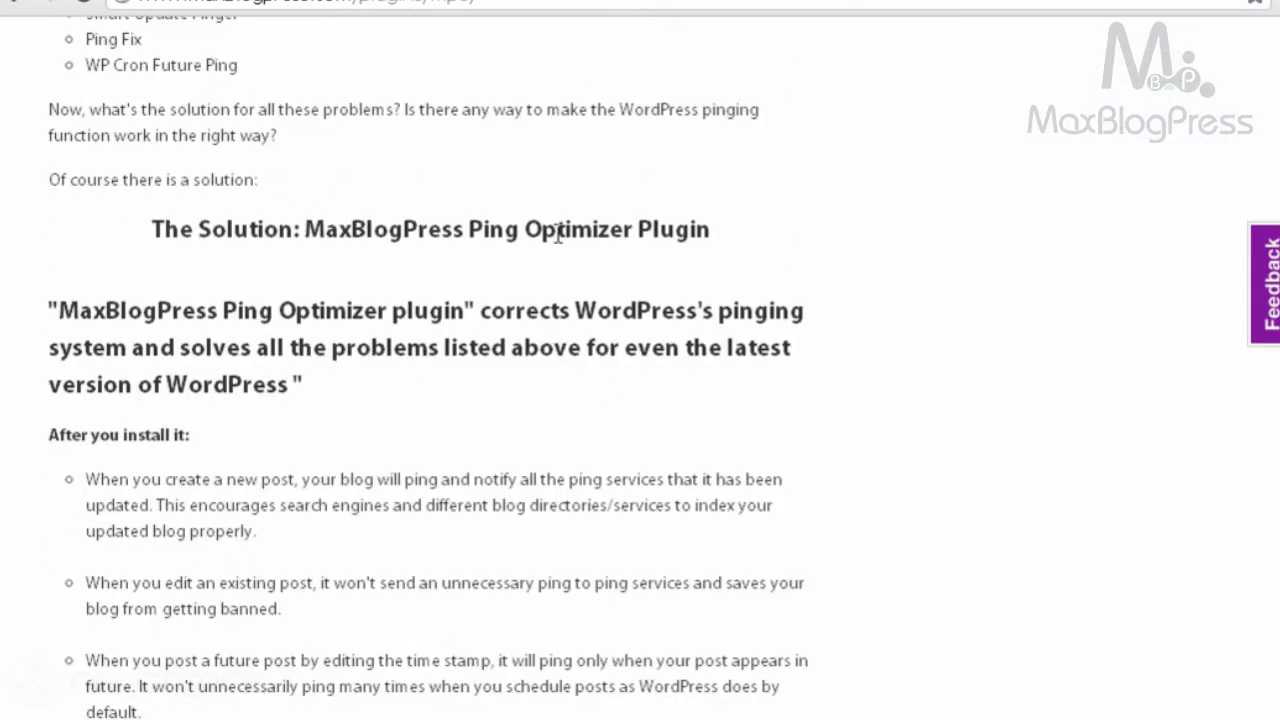
pyautogui.scroll(3)
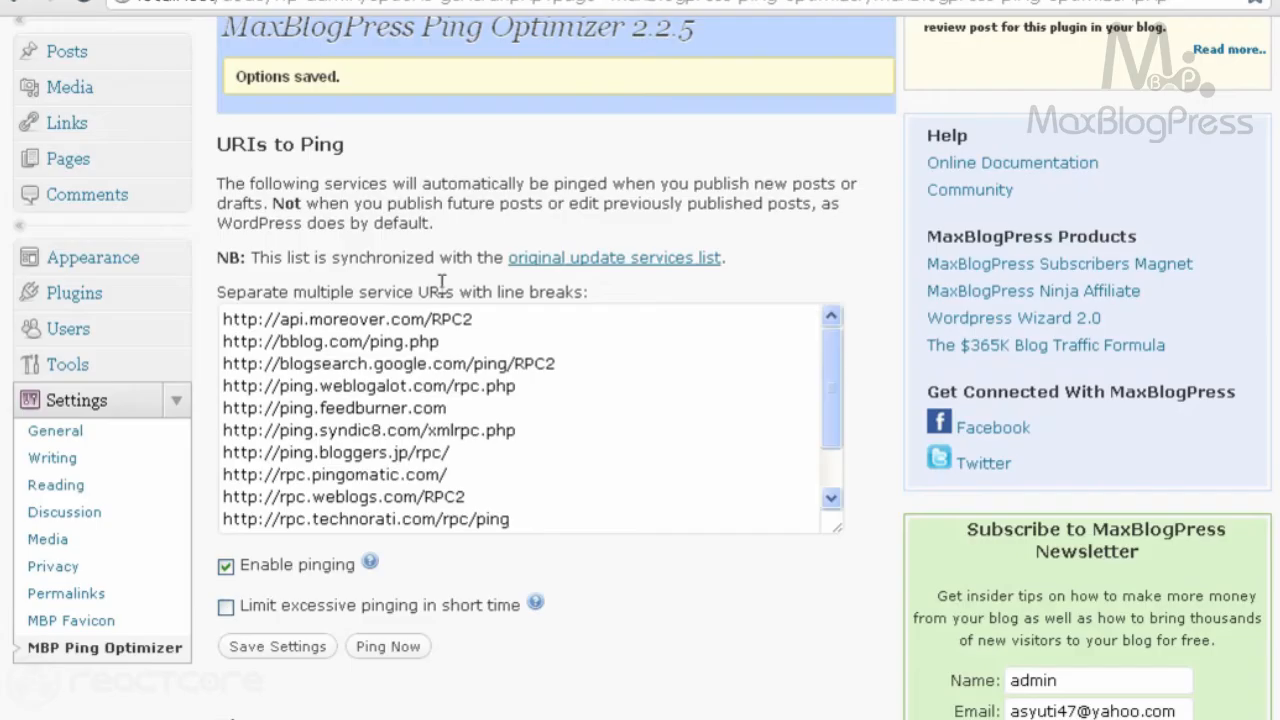
# Click into the URIs to Ping box, then scroll up toward the admin menu.
pyautogui.click(565, 393)
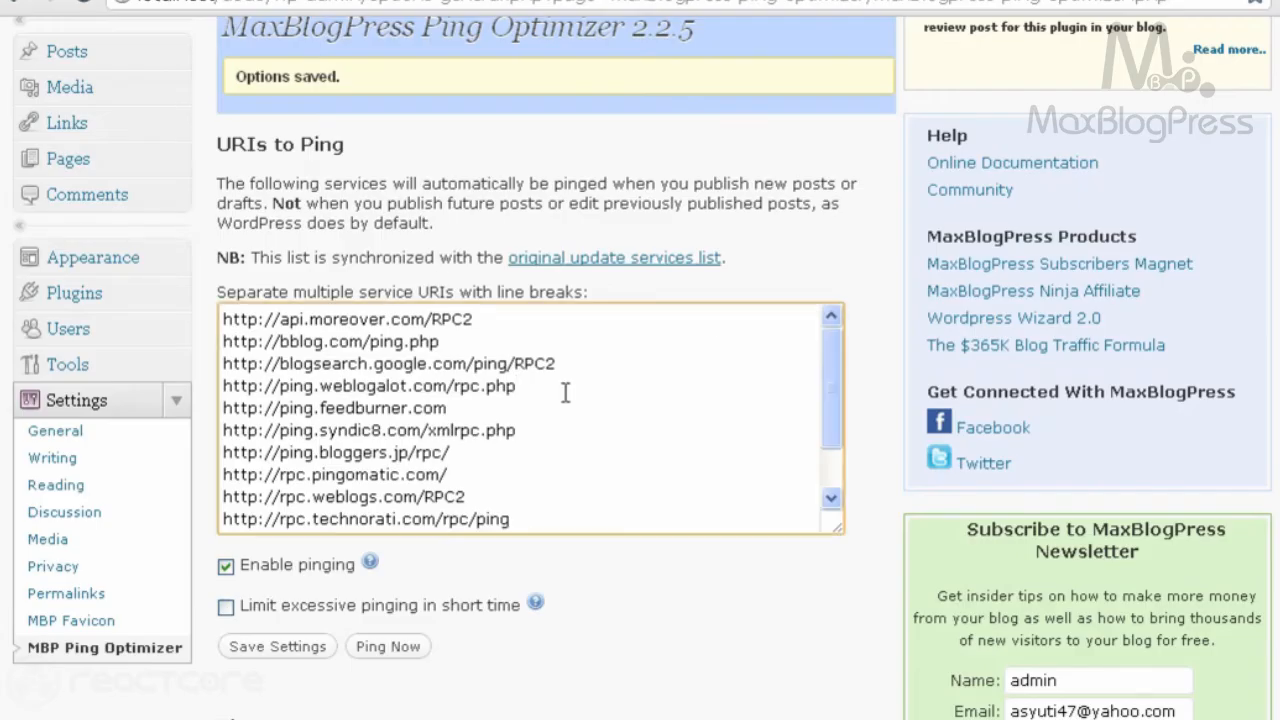
pyautogui.scroll(3)
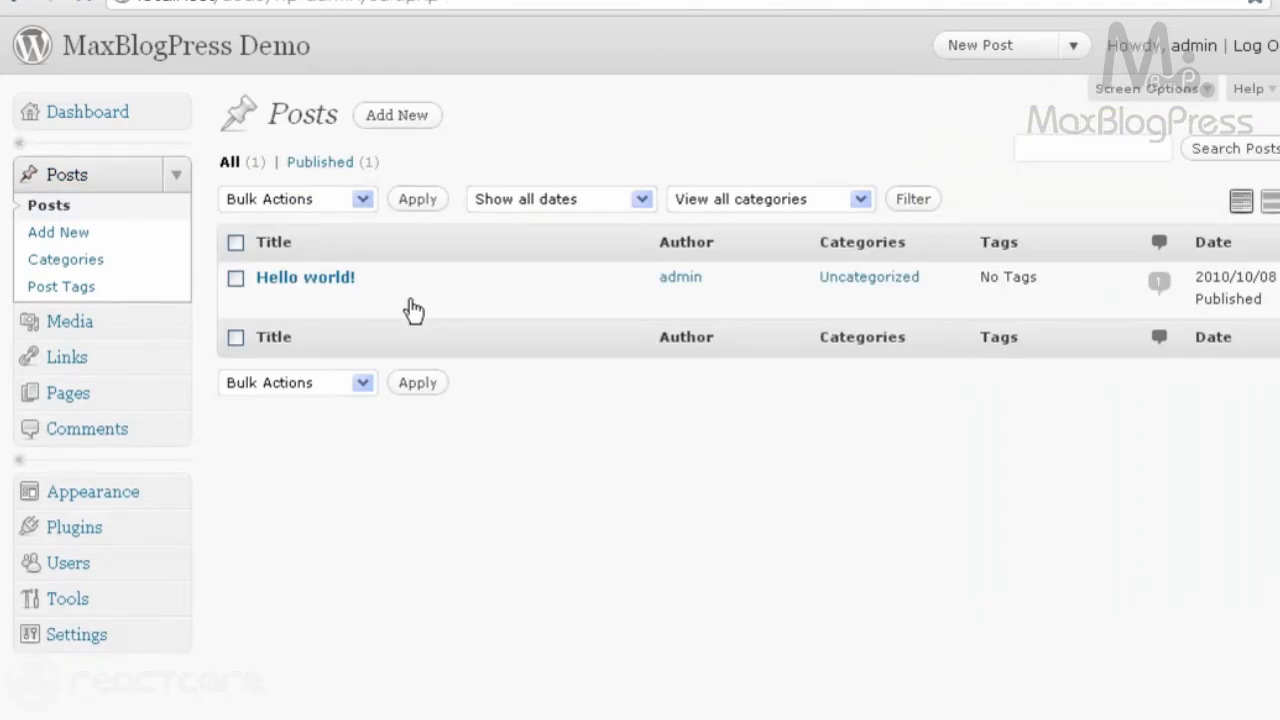
# Change Hello world!'s publish date to Oct 12, 2010 11:03 and schedule it.
pyautogui.click(305, 277)
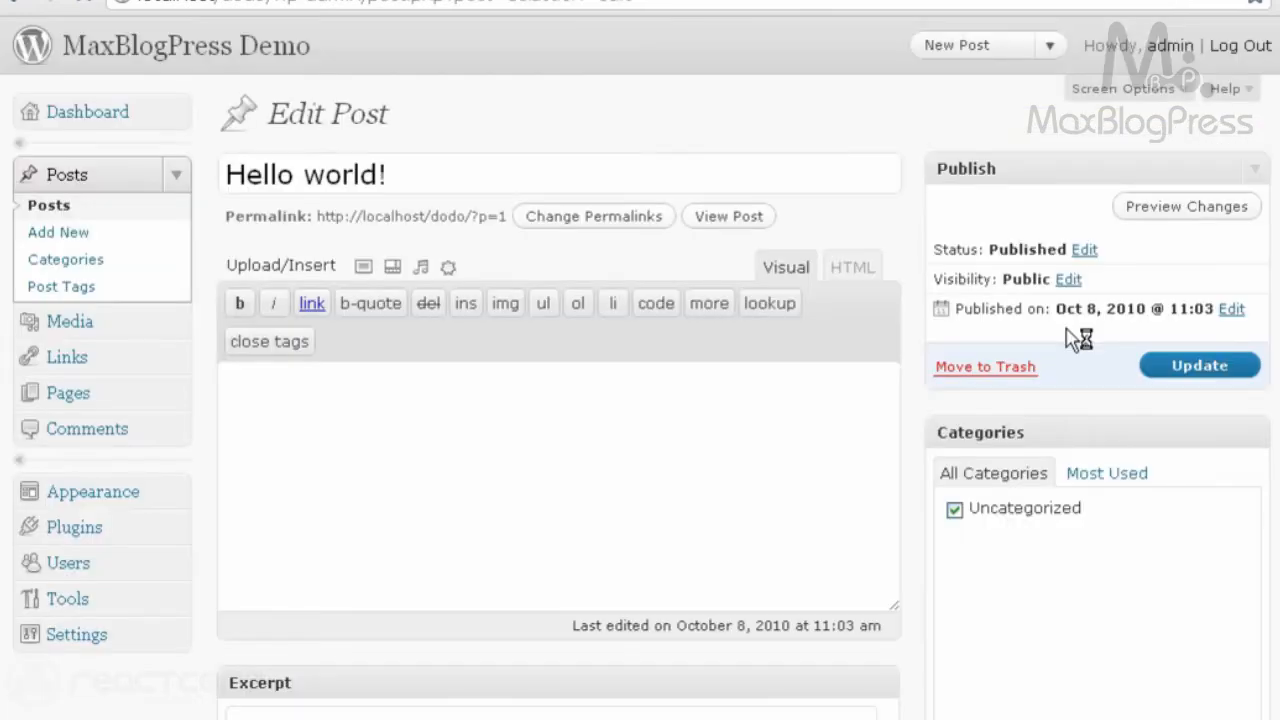
pyautogui.click(1231, 308)
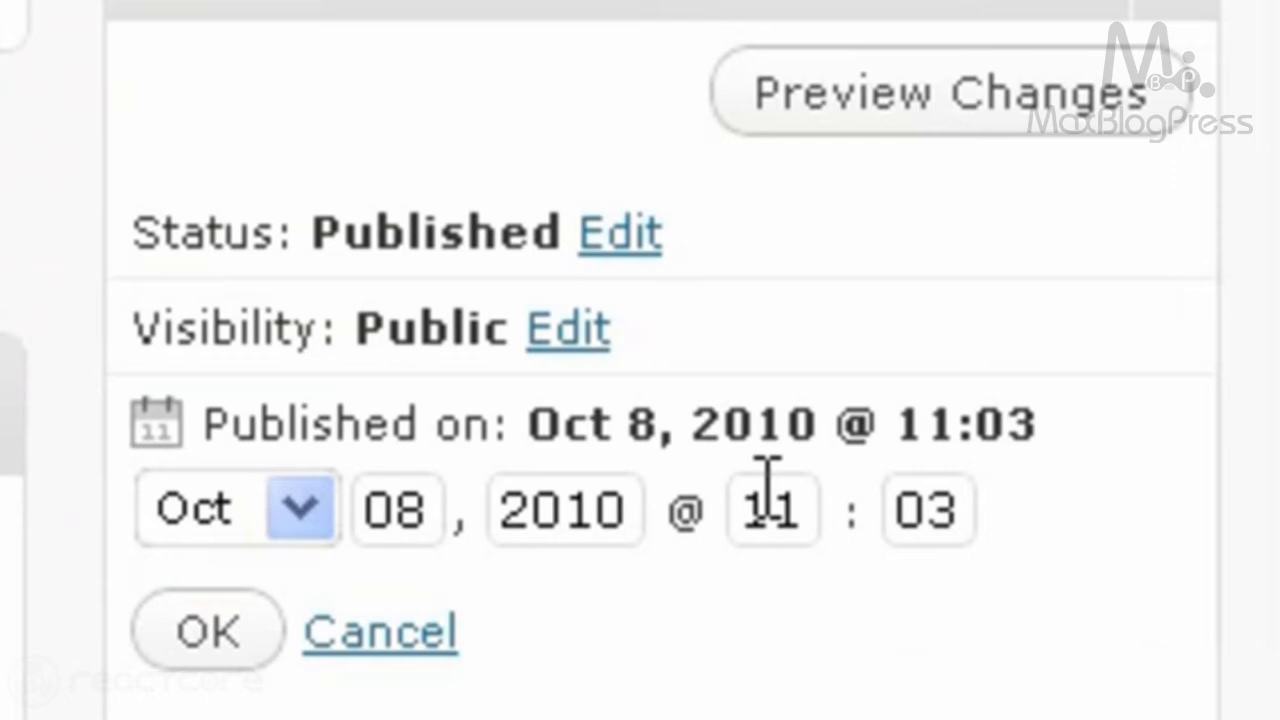
pyautogui.moveTo(490, 600)
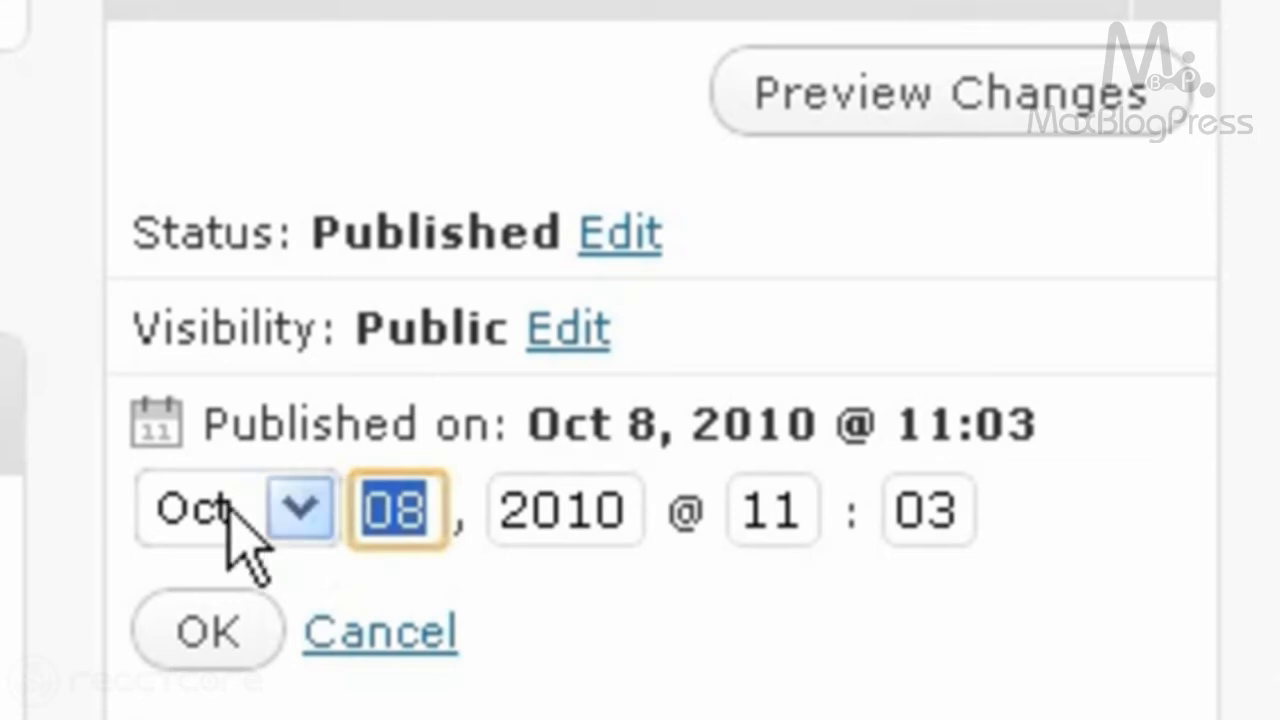
pyautogui.click(205, 630)
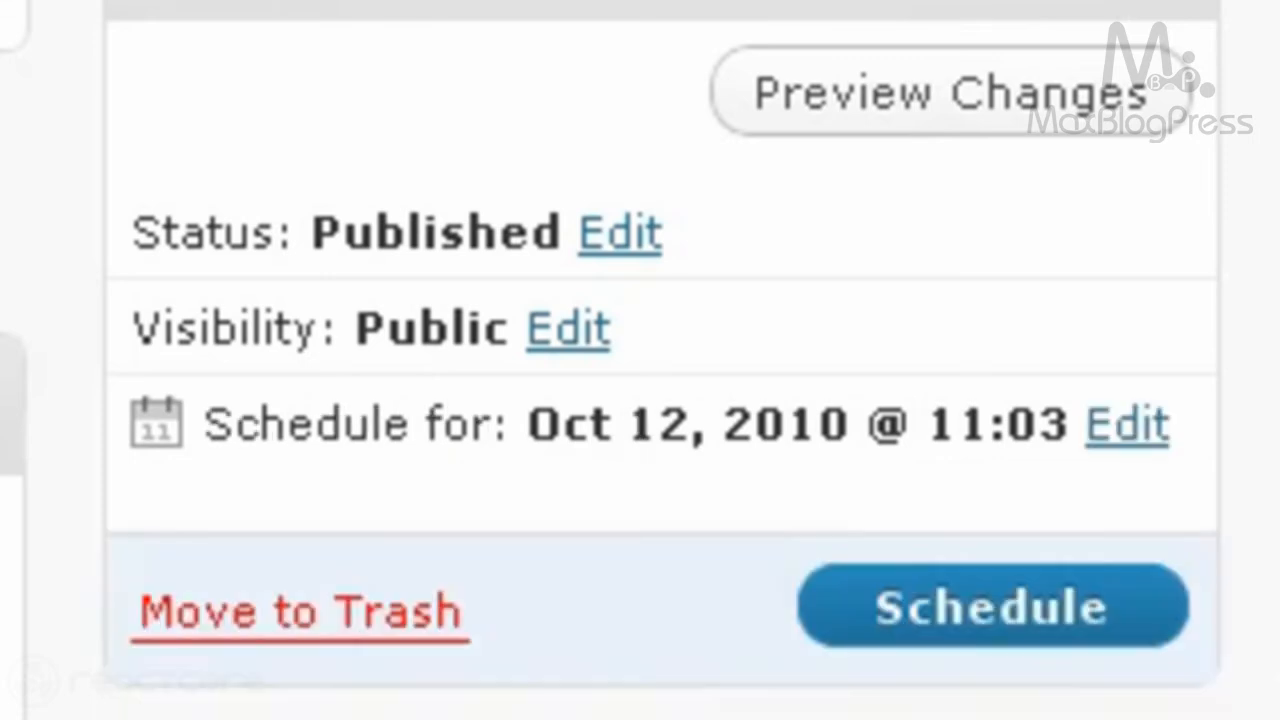
pyautogui.click(990, 605)
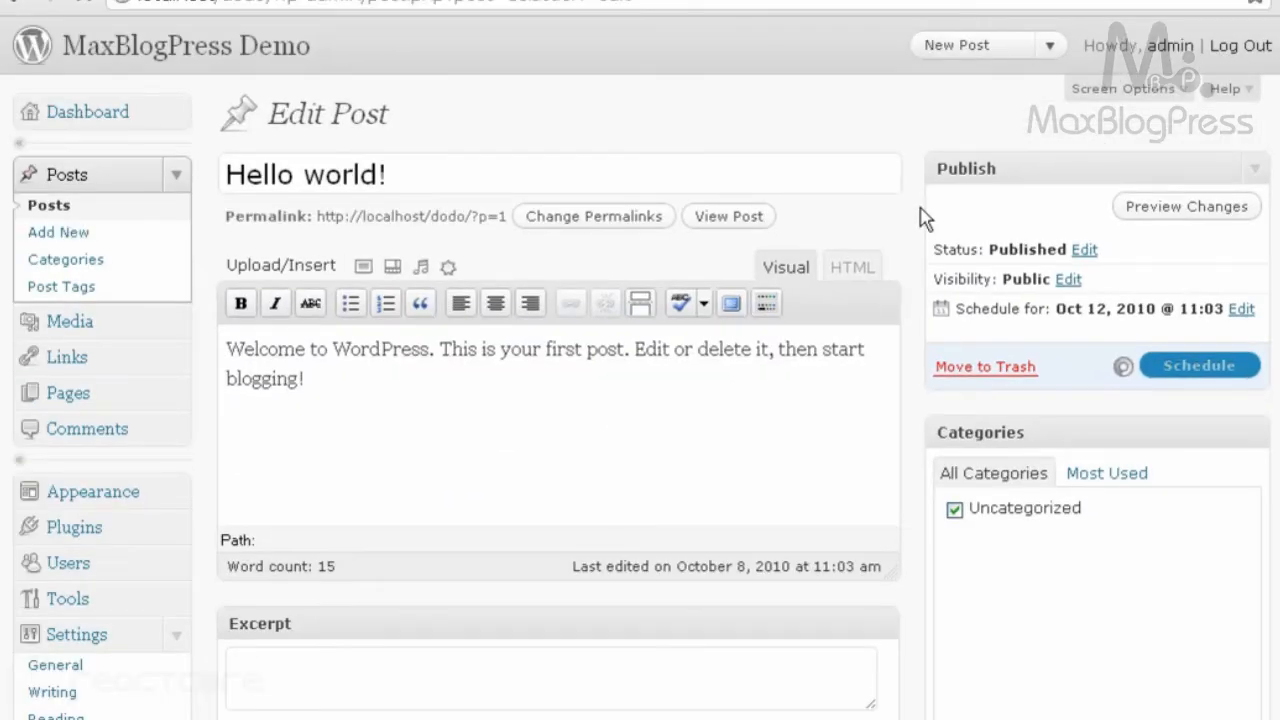
pyautogui.click(1199, 364)
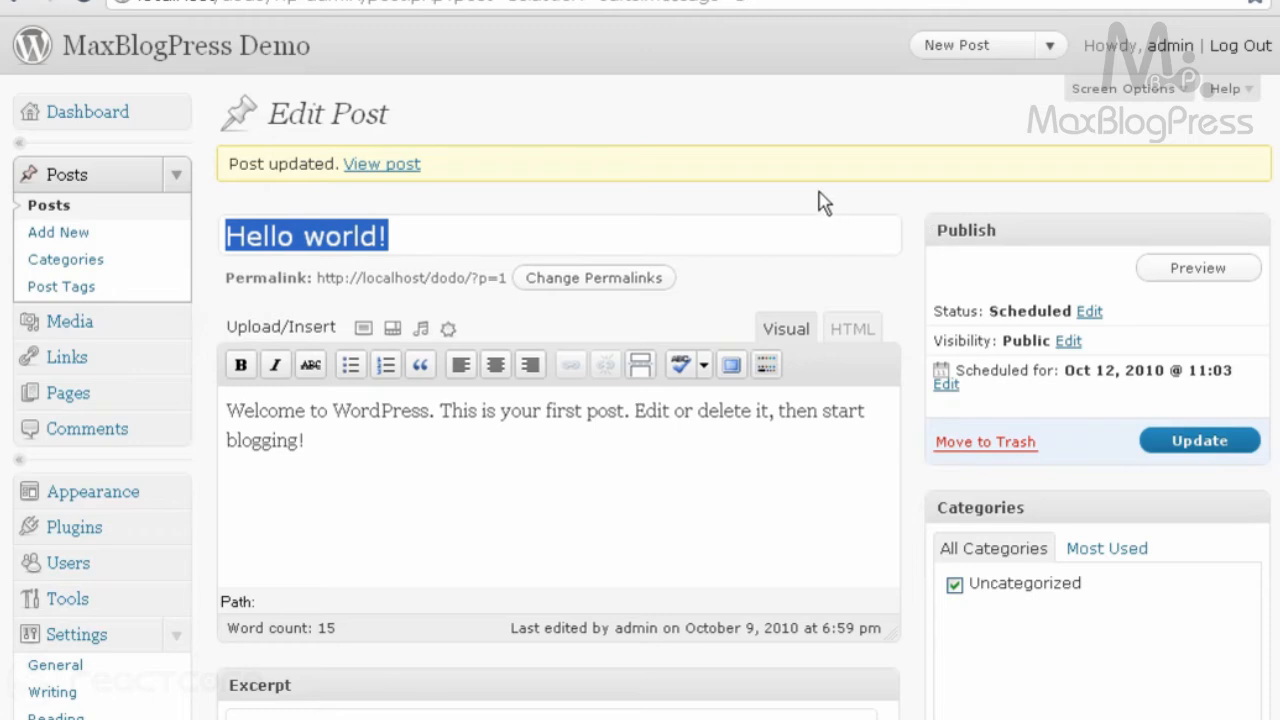
pyautogui.moveTo(599, 47)
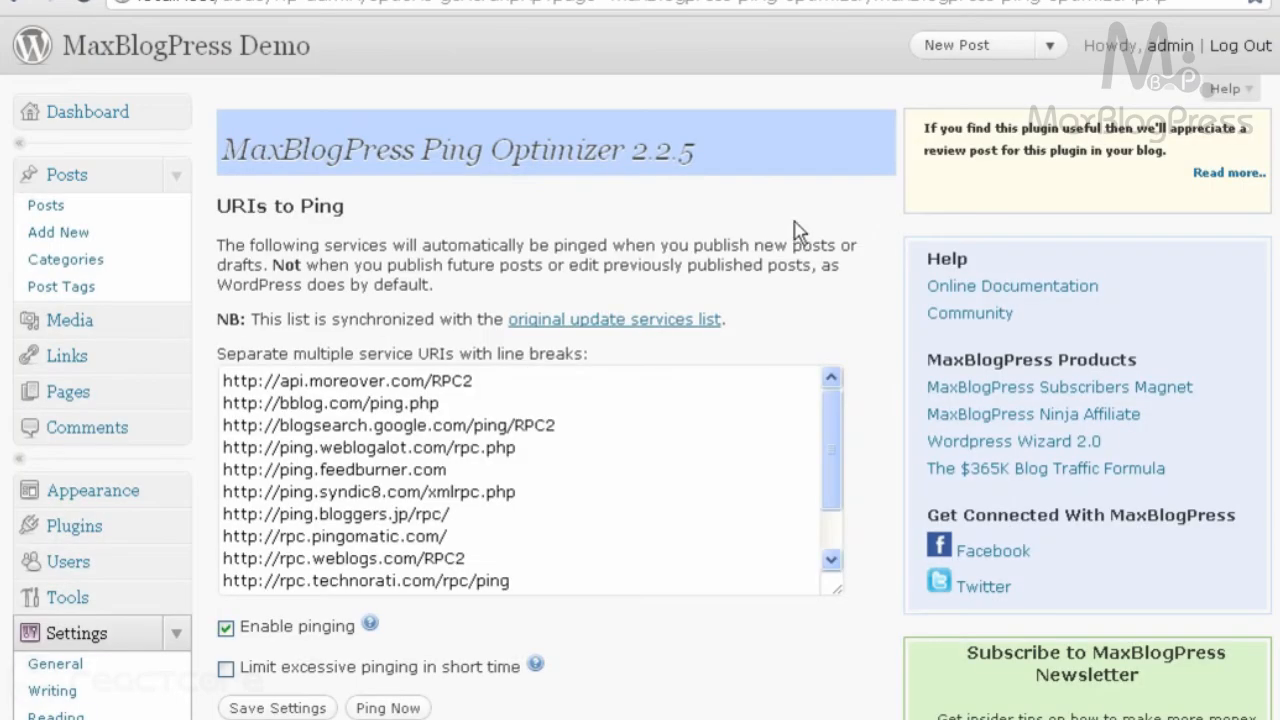
# Tick 'Limit excessive pinging in short time' (1 ping per 15 minutes).
pyautogui.scroll(-3)
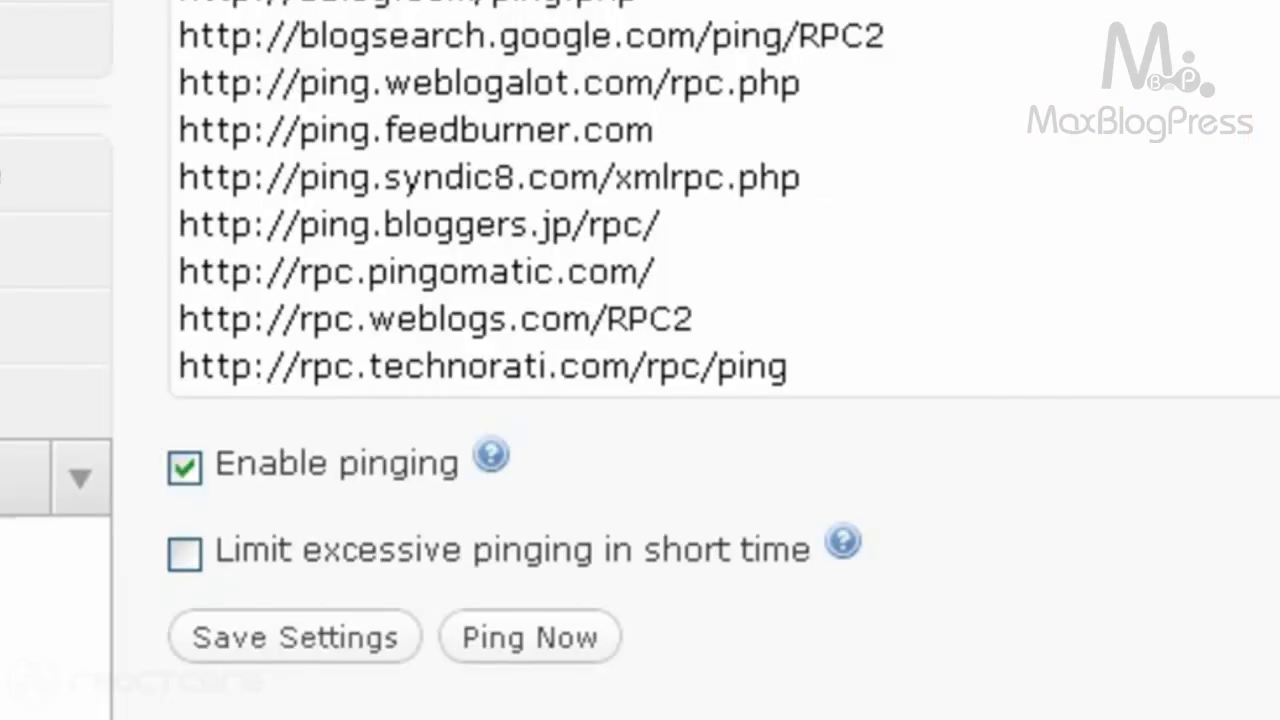
pyautogui.scroll(-3)
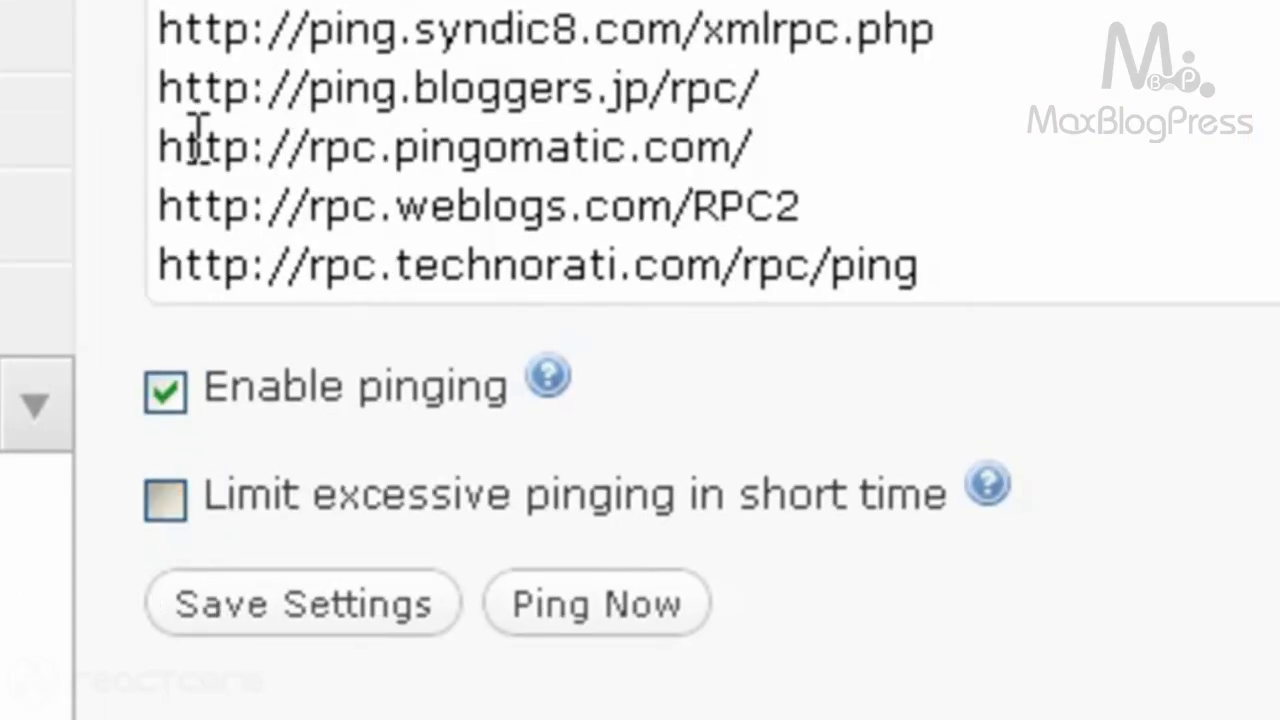
pyautogui.click(164, 493)
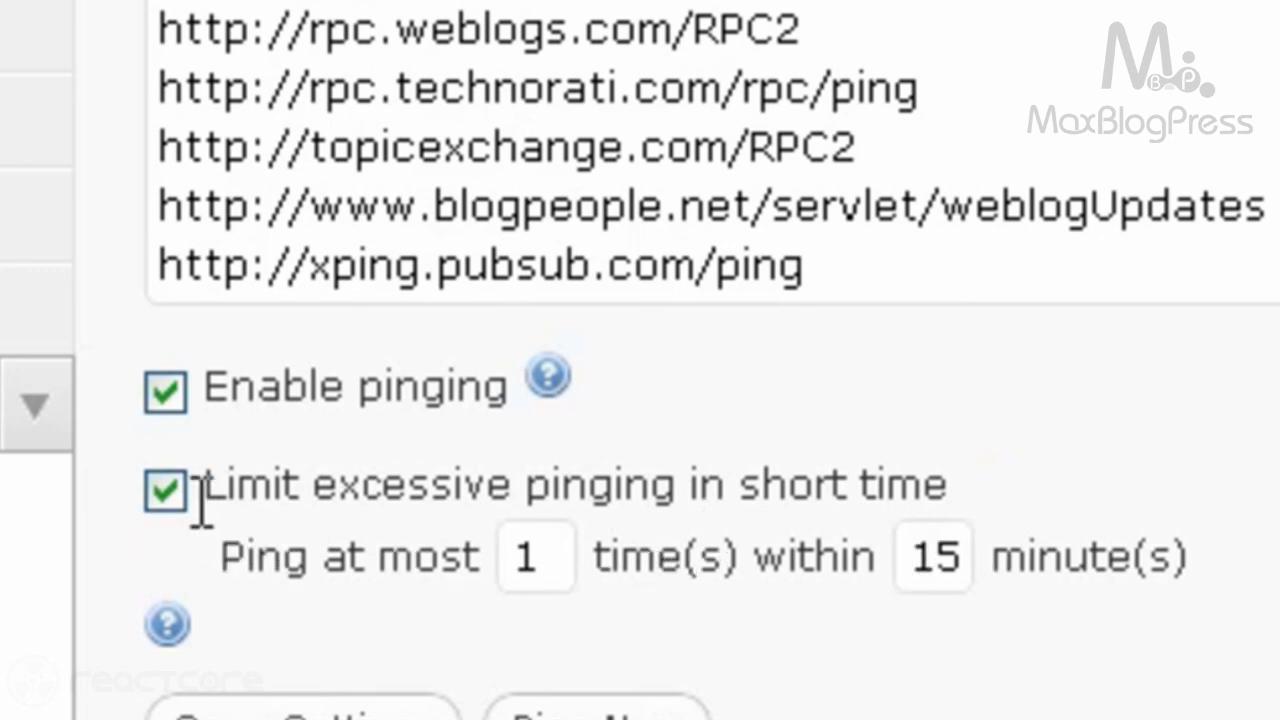
pyautogui.scroll(-3)
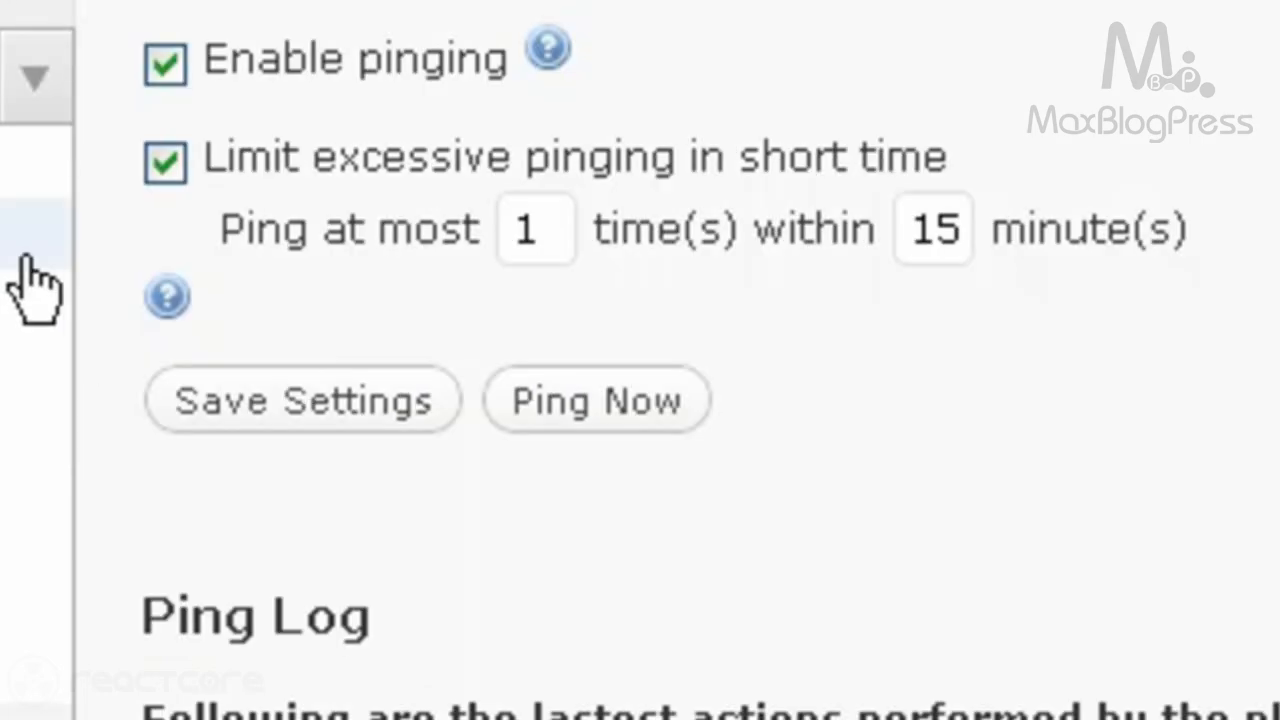